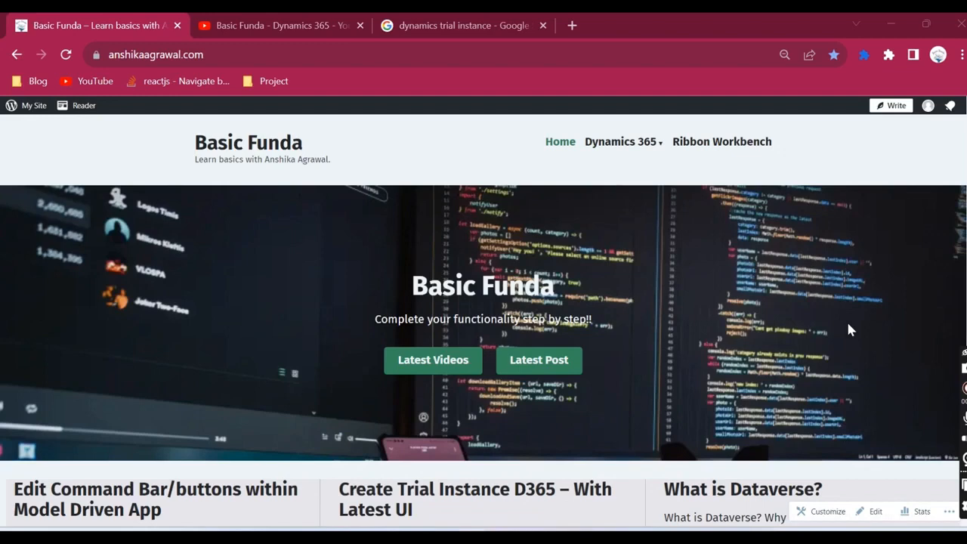
Open the 'Create Trial Instance D365 – With Latest UI' post, then switch to the Basic Funda YouTube channel.
{"action": "scroll", "scroll_direction": "down", "scroll_amount": 3}
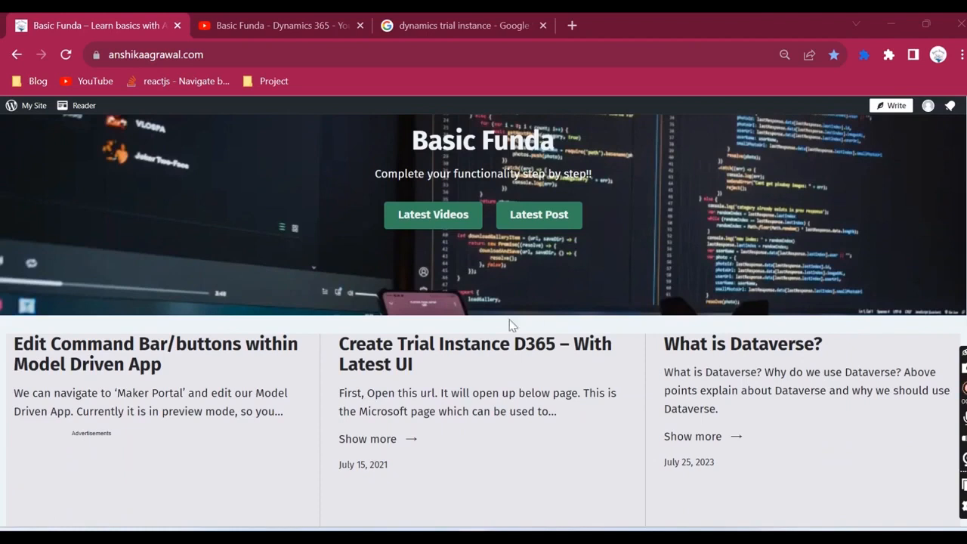
{"action": "mouse_move", "coordinate": [491, 333]}
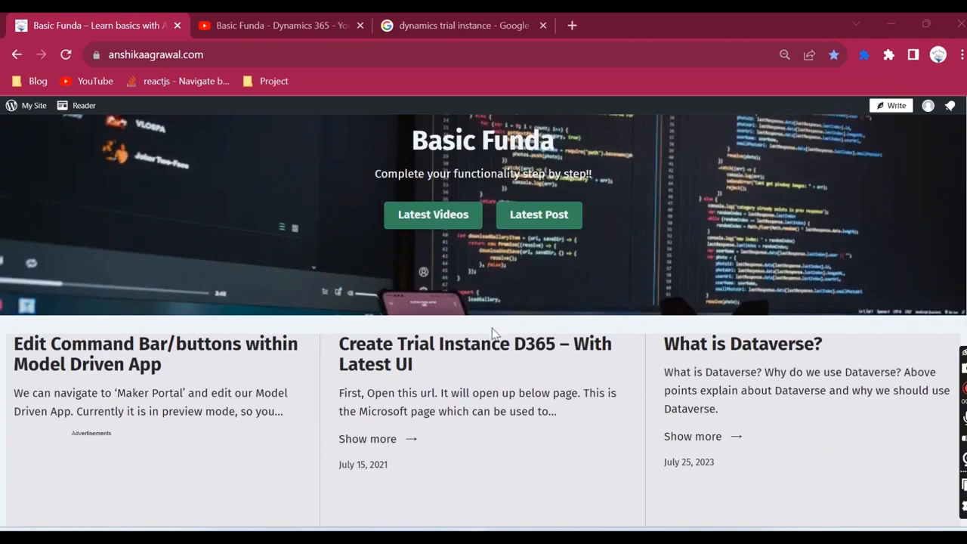
{"action": "left_click", "coordinate": [474, 343]}
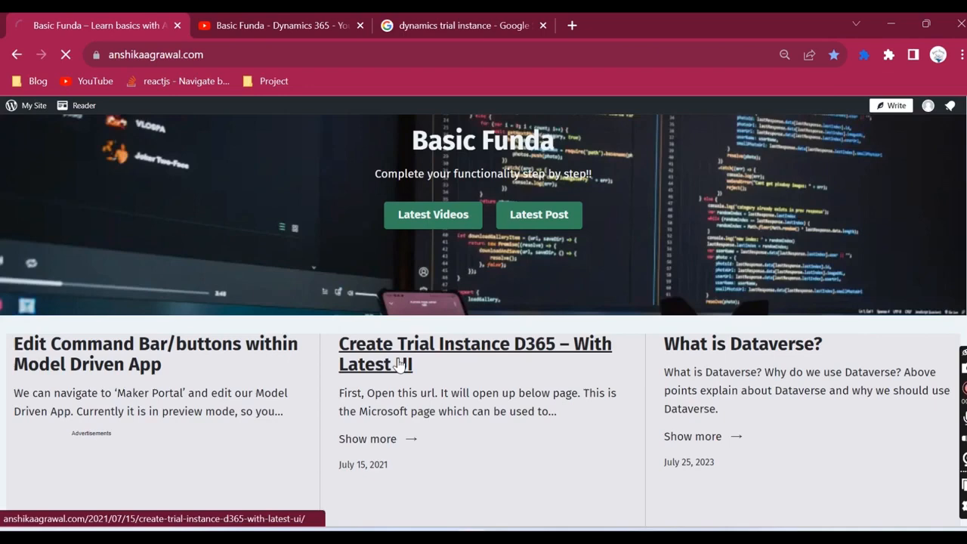
{"action": "left_click", "coordinate": [474, 343]}
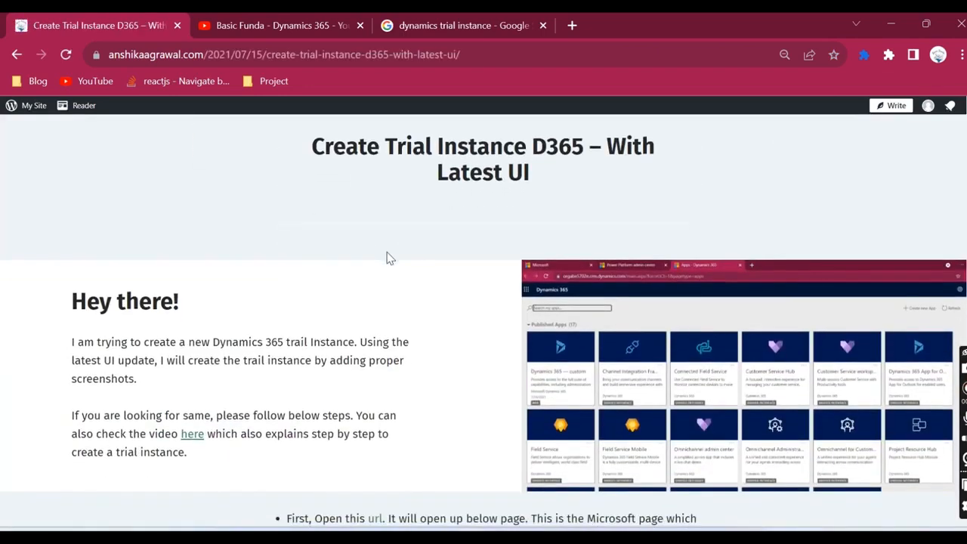
{"action": "left_click", "coordinate": [280, 25]}
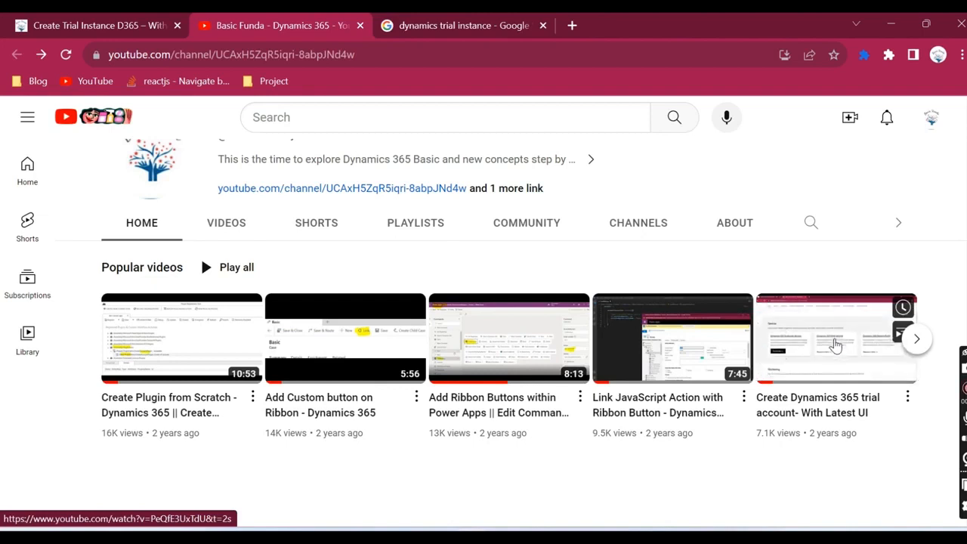
From the search results, open the Dynamics 365 free trial page and start the free trial sign-up.
{"action": "left_click", "coordinate": [465, 25]}
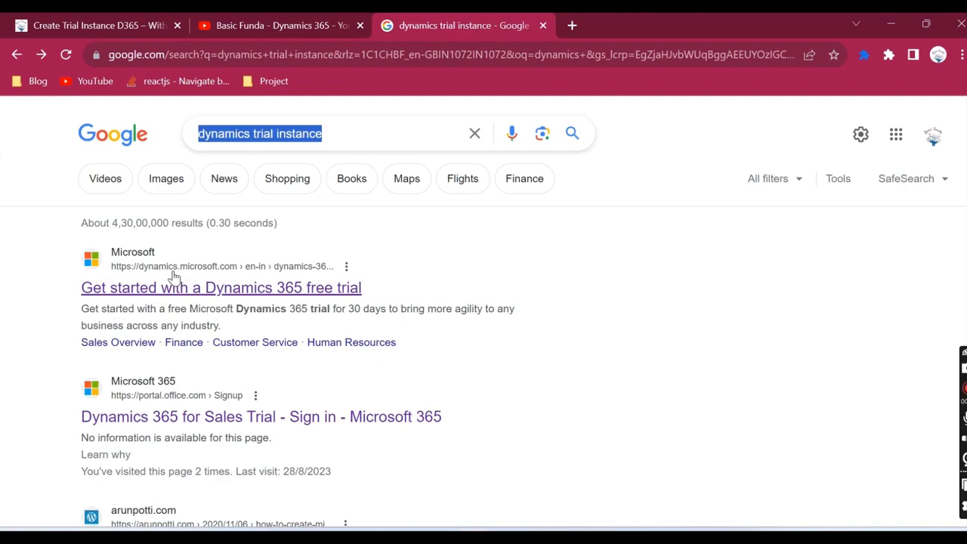
{"action": "left_click", "coordinate": [221, 288]}
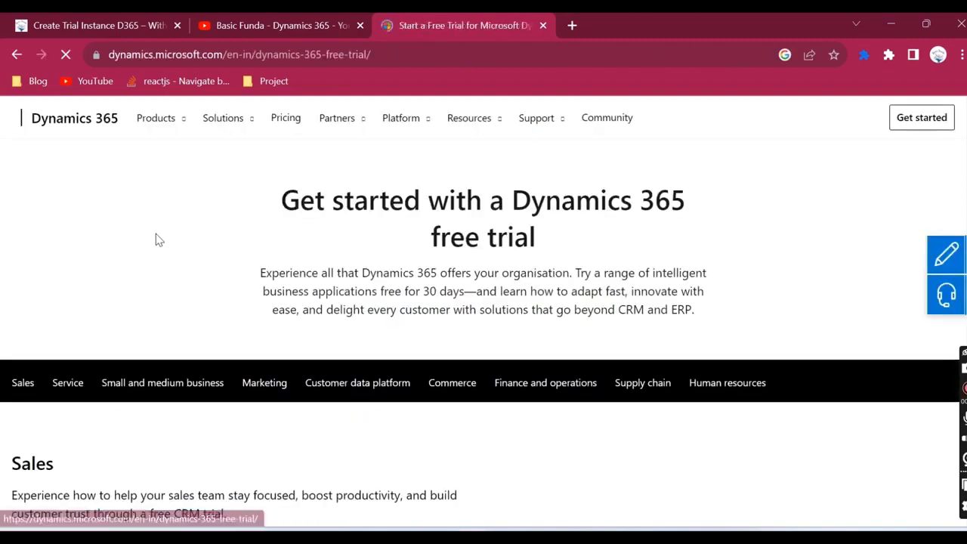
{"action": "scroll", "scroll_direction": "down", "scroll_amount": 3}
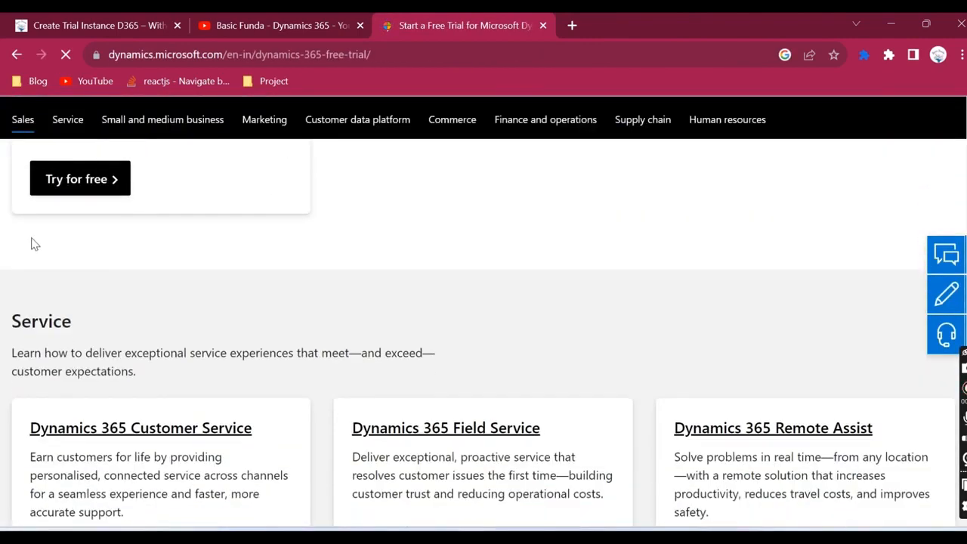
{"action": "left_click", "coordinate": [78, 178]}
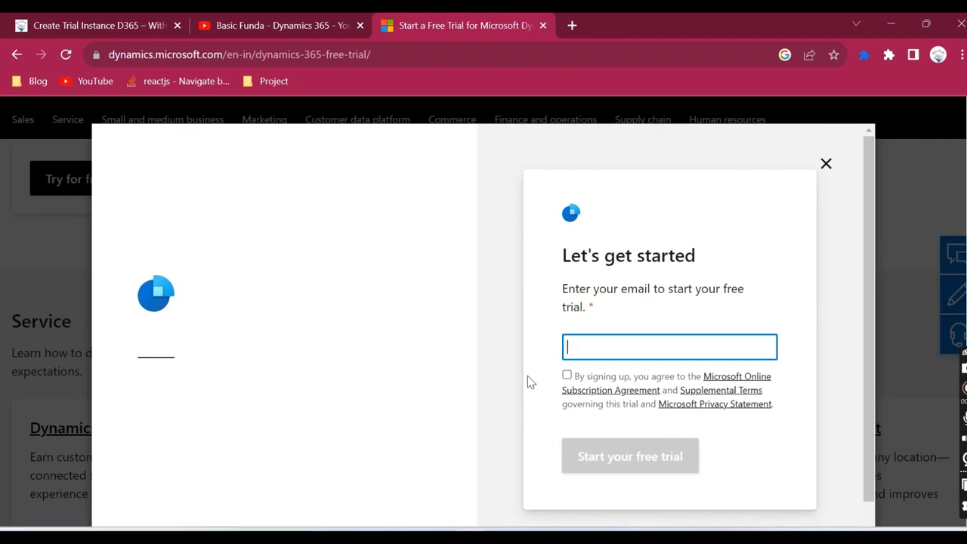
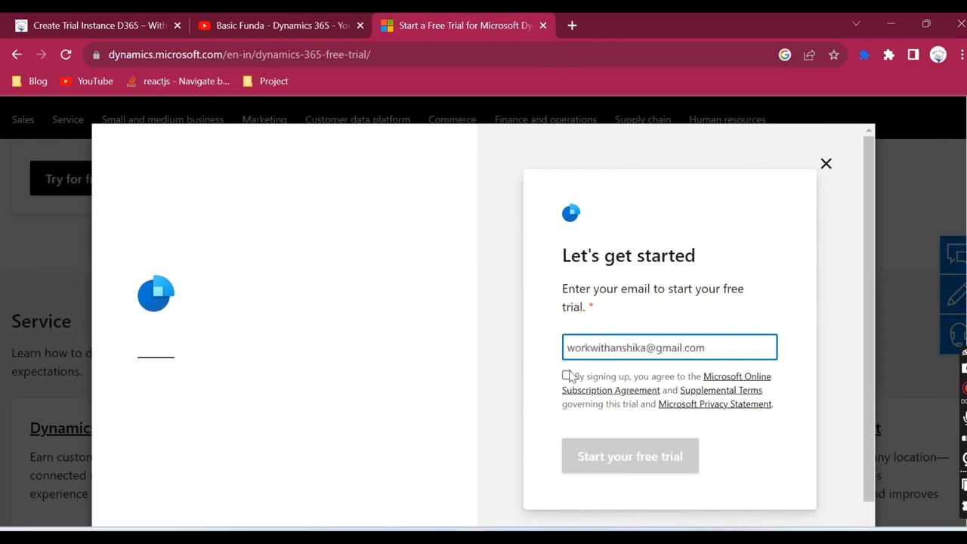
{"action": "left_click", "coordinate": [566, 376]}
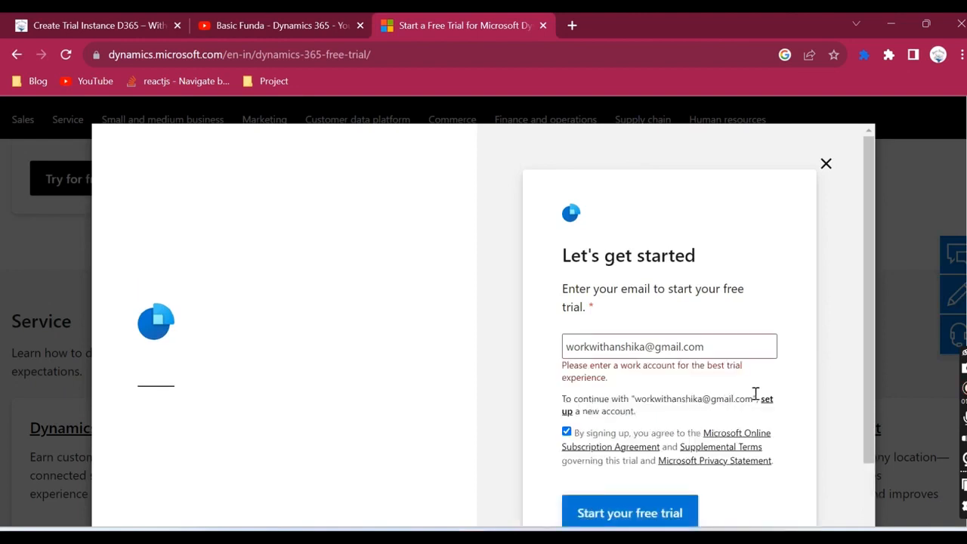
{"action": "mouse_move", "coordinate": [768, 399]}
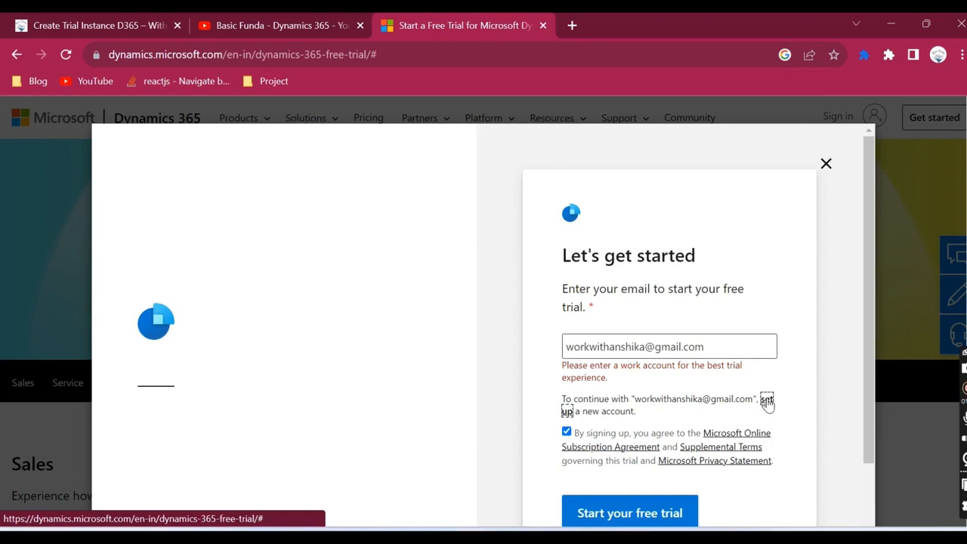
{"action": "mouse_move", "coordinate": [672, 385]}
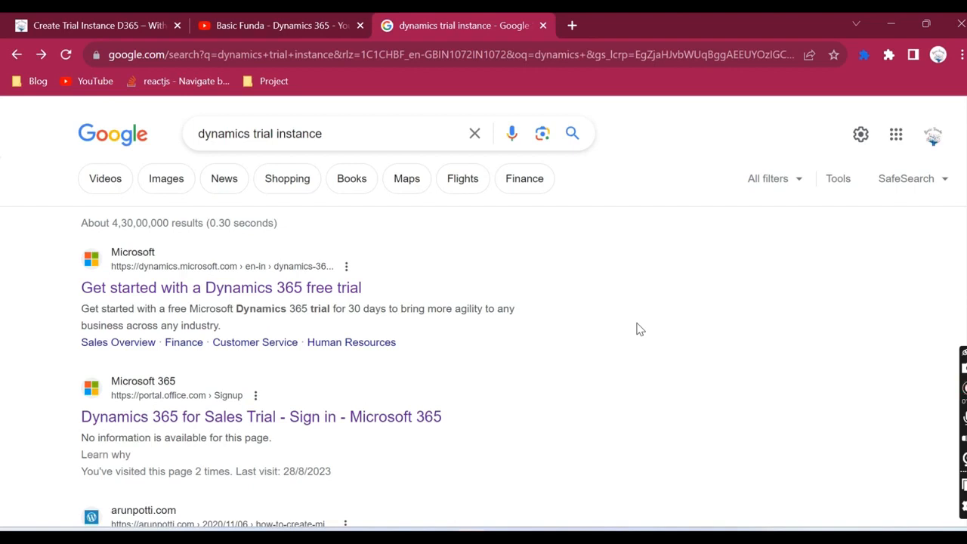
Open the 'Dynamics 365 for Sales Trial - Sign in' result to reach the Customer Engagement Plan Trial sign-up.
{"action": "left_click", "coordinate": [333, 133]}
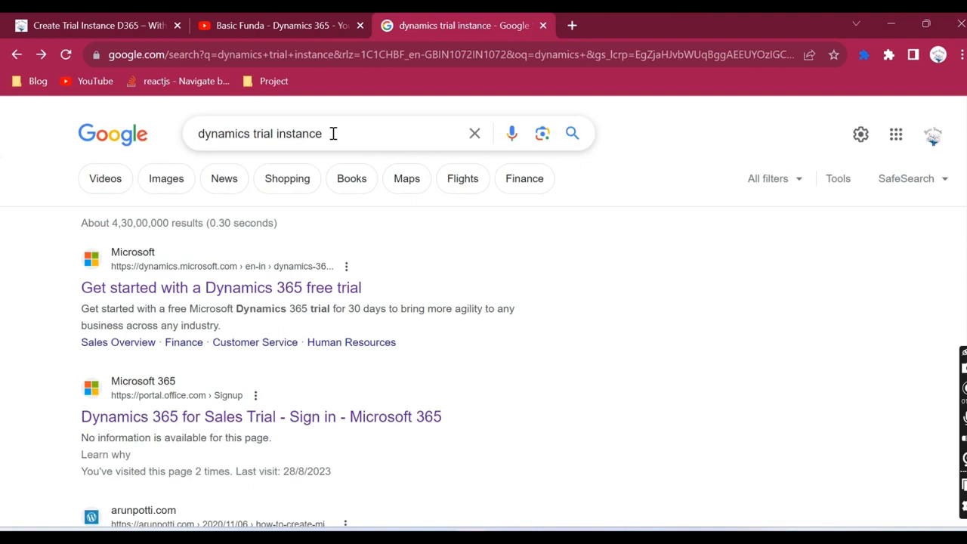
{"action": "left_click", "coordinate": [260, 133]}
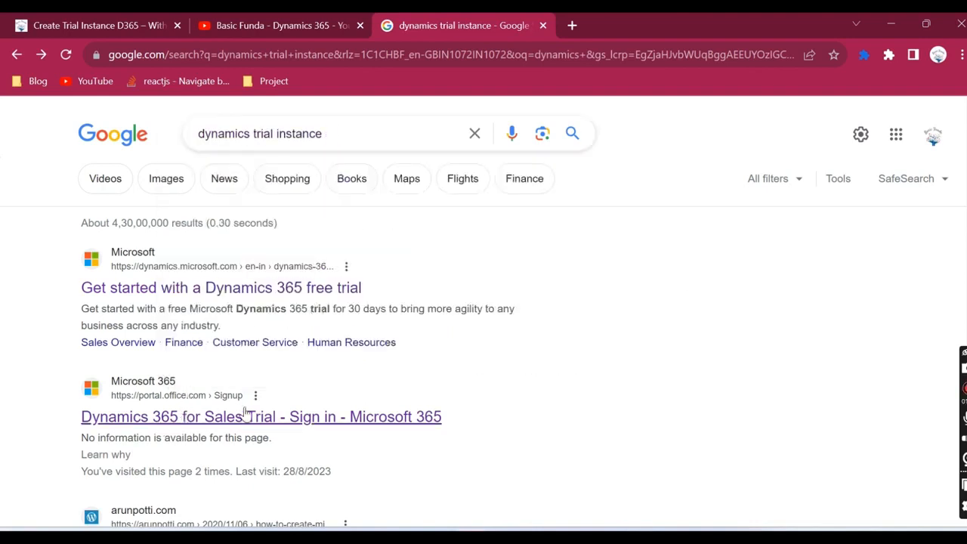
{"action": "left_click", "coordinate": [260, 417]}
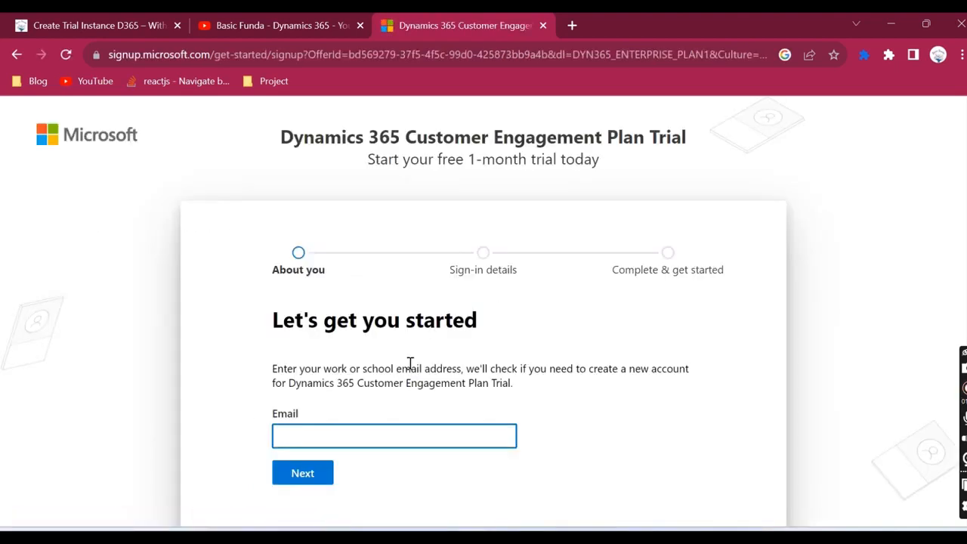
Enter the email via the autofill suggestion and continue to the Tell us about yourself form.
{"action": "scroll", "scroll_direction": "down", "scroll_amount": 3}
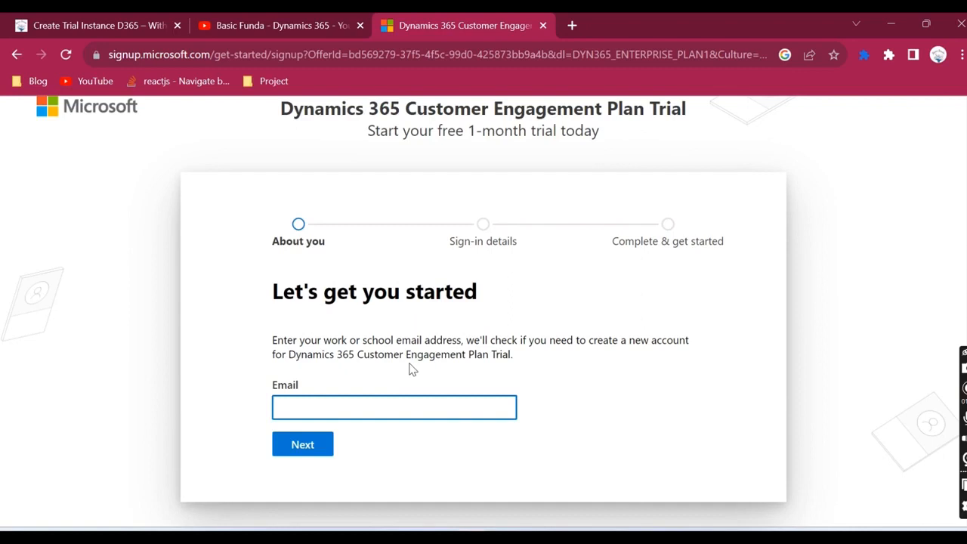
{"action": "type", "text": "conce"}
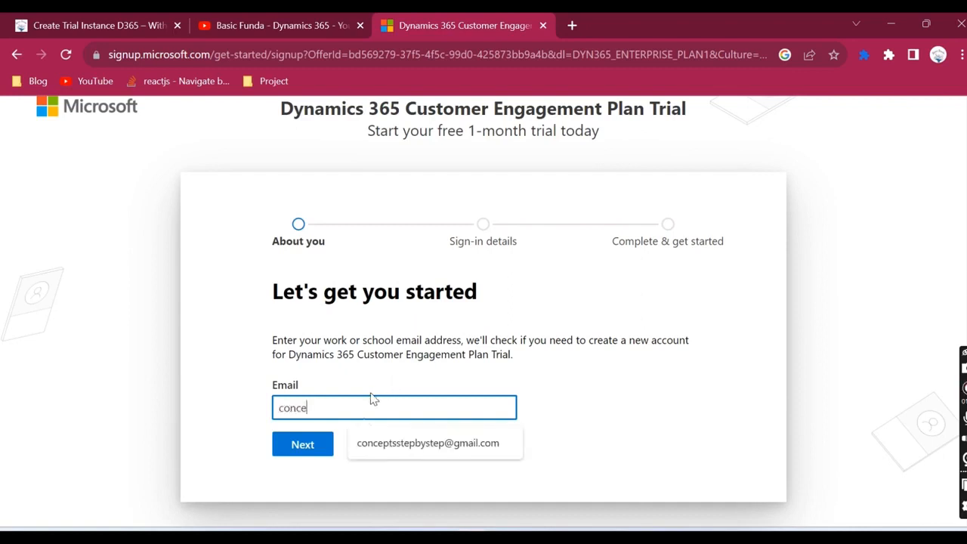
{"action": "left_click", "coordinate": [302, 444]}
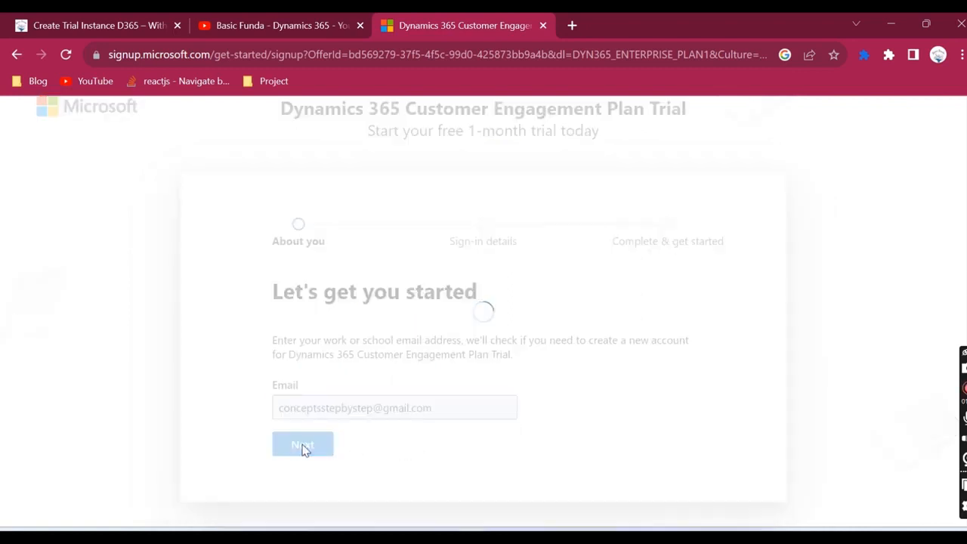
{"action": "left_click", "coordinate": [302, 444]}
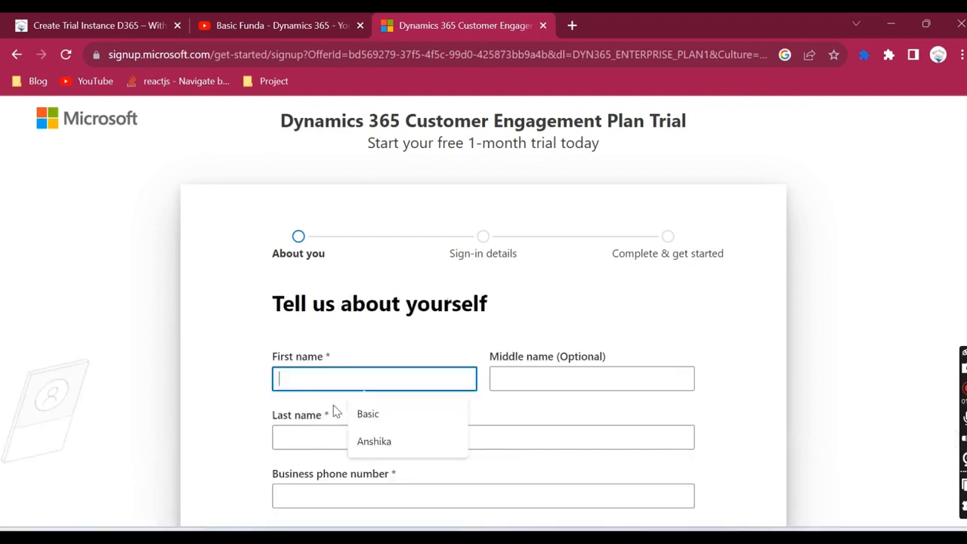
Fill in name Anshika Agr, company Basic Funda and company size 1 person.
{"action": "type", "text": "Anshika"}
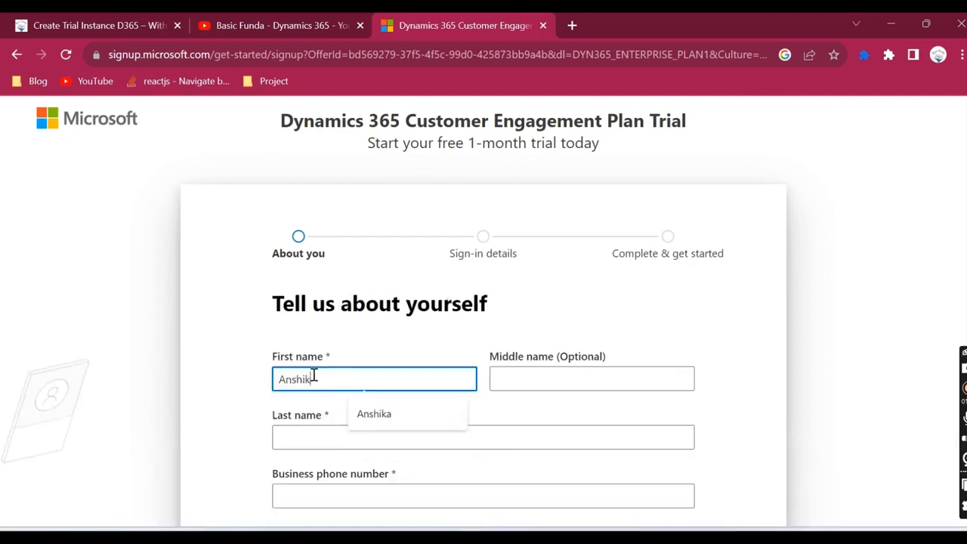
{"action": "type", "text": "Agrawal"}
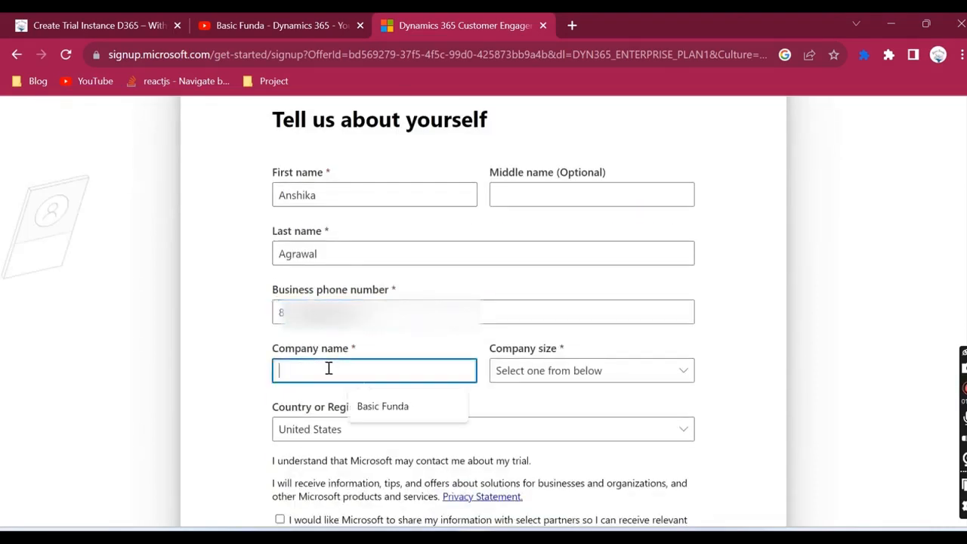
{"action": "left_click", "coordinate": [382, 404]}
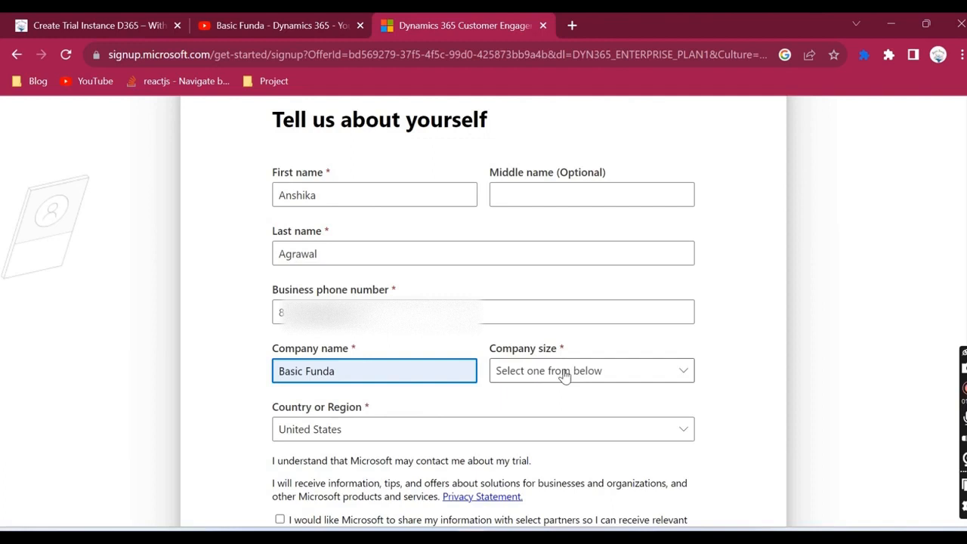
{"action": "left_click", "coordinate": [593, 370]}
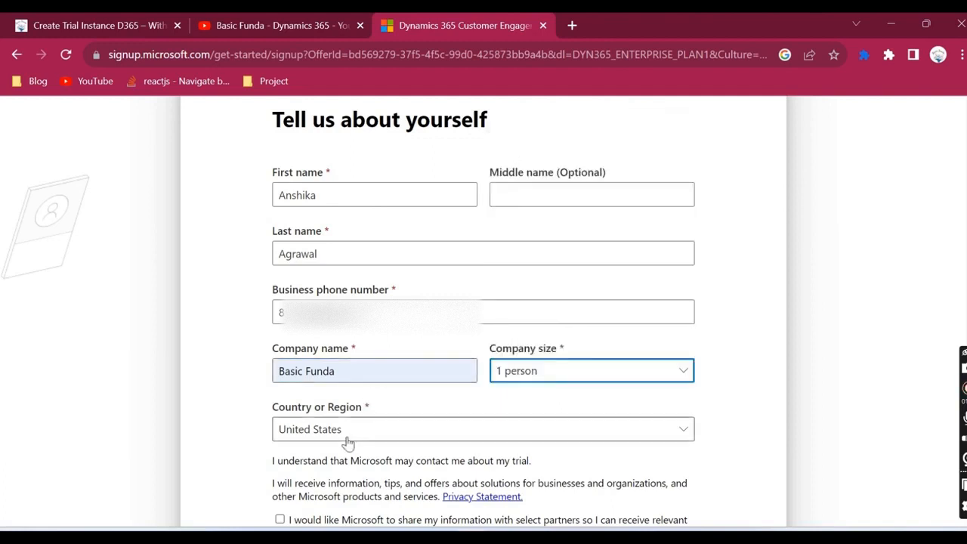
Keep United States as the country and submit the details to reach phone verification.
{"action": "left_click", "coordinate": [484, 430]}
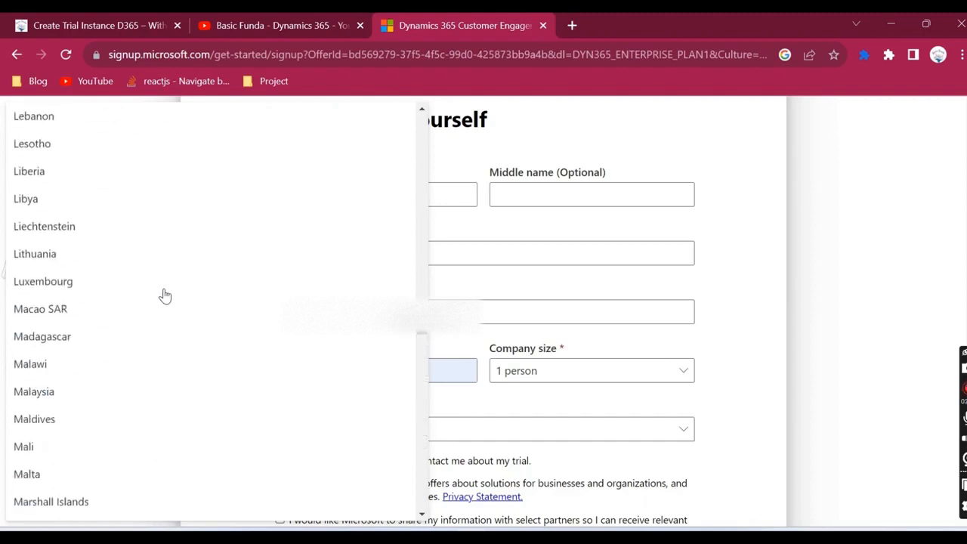
{"action": "left_click", "coordinate": [484, 429]}
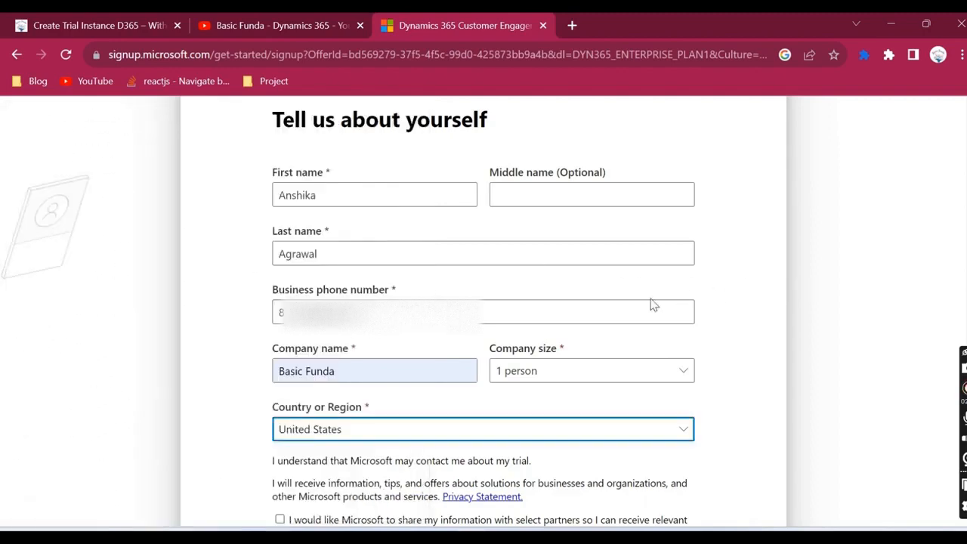
{"action": "scroll", "scroll_direction": "down", "scroll_amount": 3}
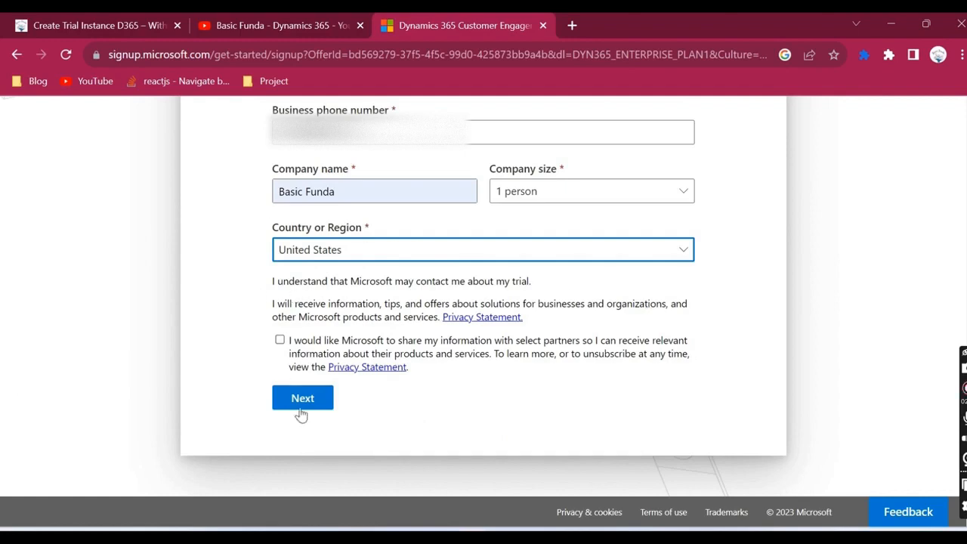
{"action": "left_click", "coordinate": [302, 398]}
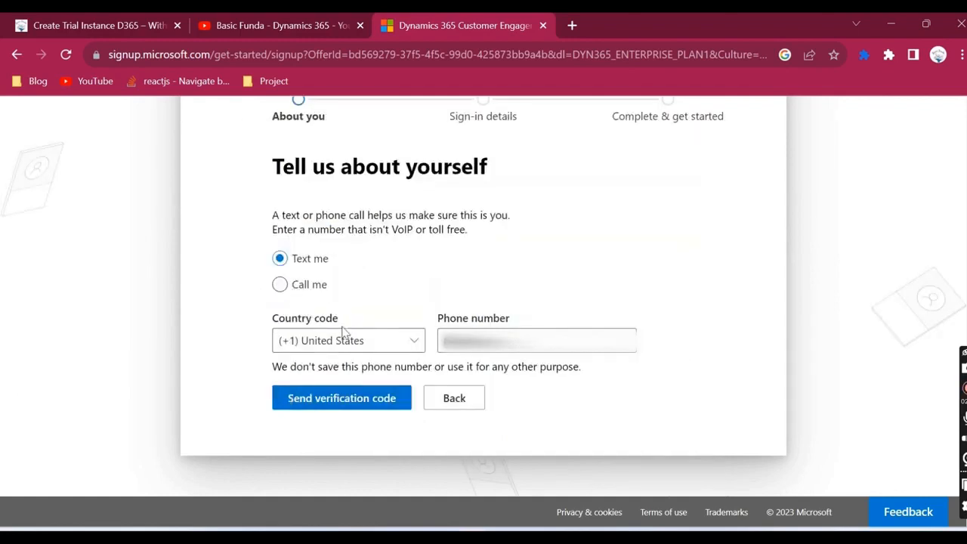
Choose (+91) India as the country code and request a texted verification code.
{"action": "left_click", "coordinate": [348, 340]}
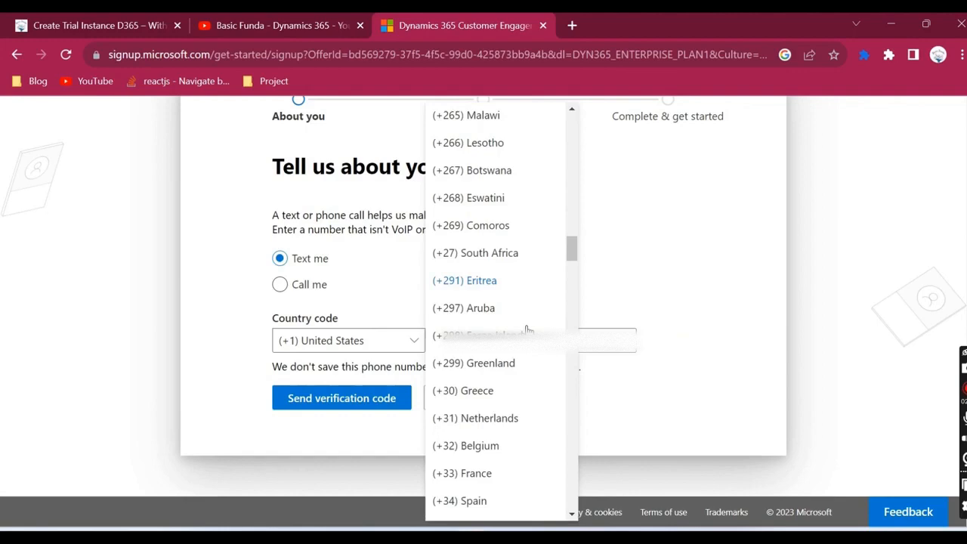
{"action": "scroll", "scroll_direction": "down", "scroll_amount": 3}
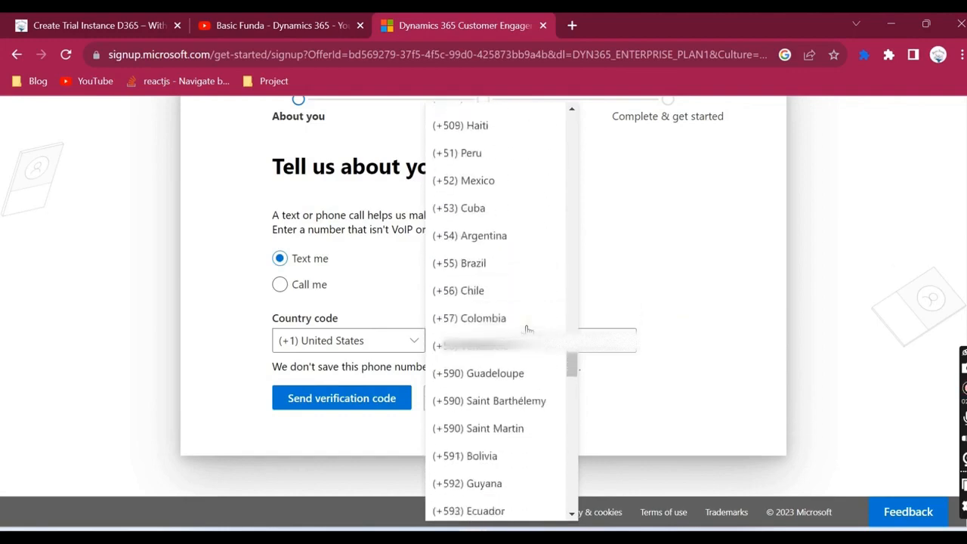
{"action": "scroll", "scroll_direction": "down", "scroll_amount": 3}
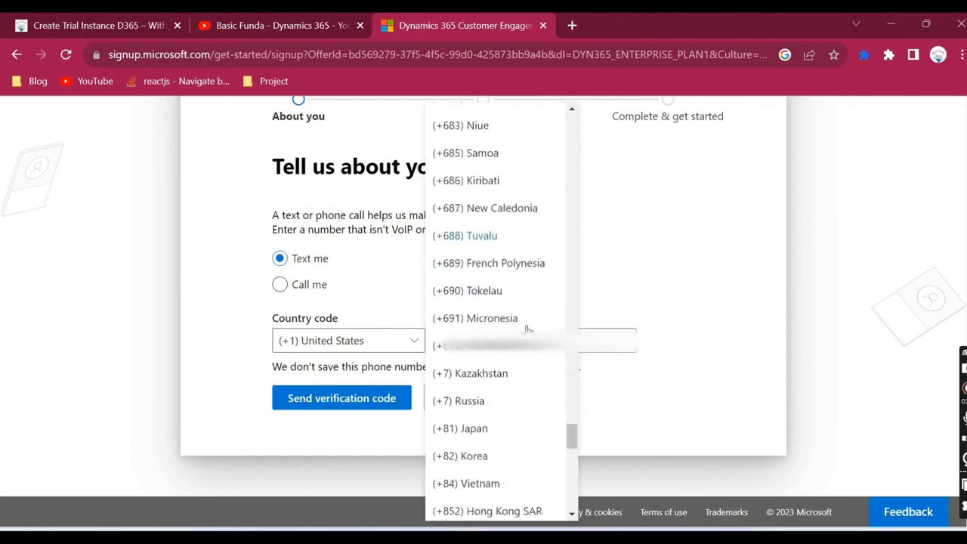
{"action": "scroll", "scroll_direction": "down", "scroll_amount": 3}
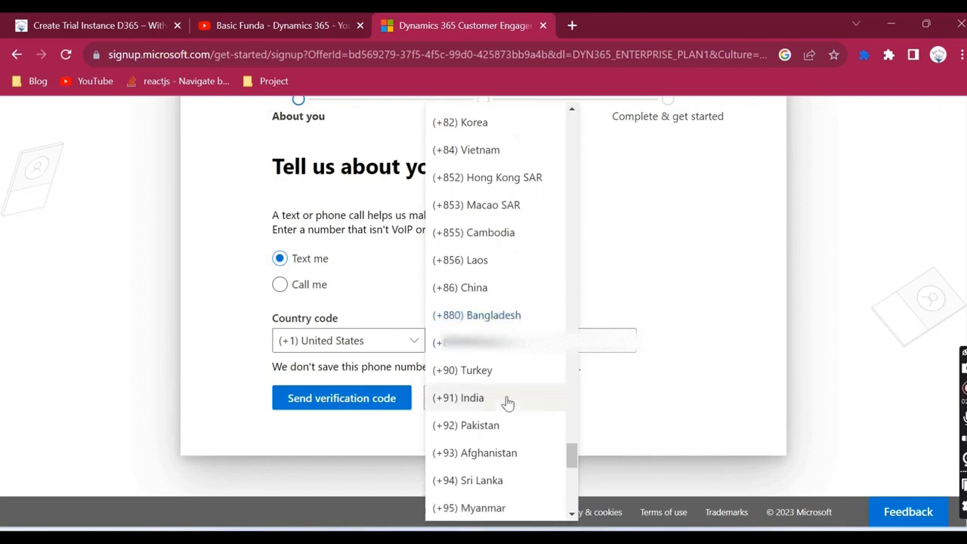
{"action": "left_click", "coordinate": [460, 398]}
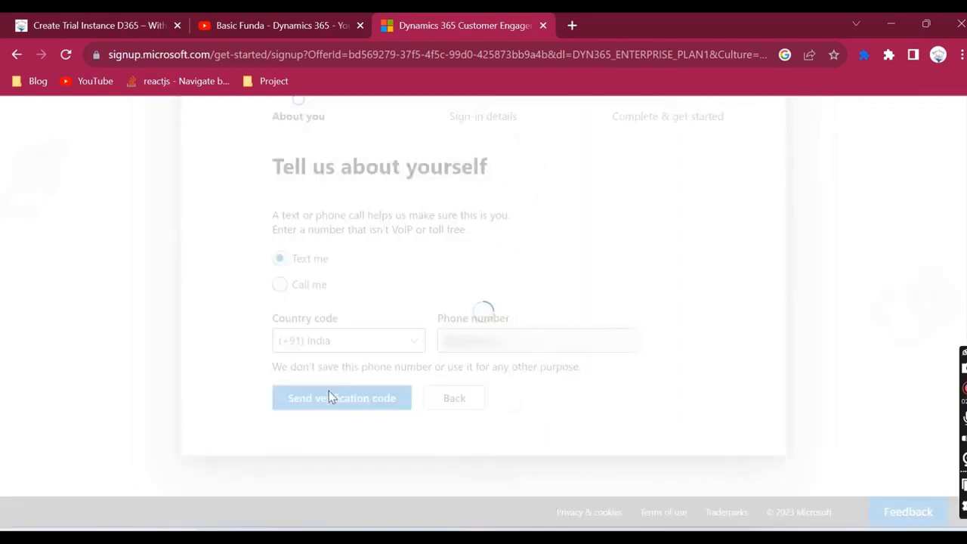
{"action": "left_click", "coordinate": [341, 399]}
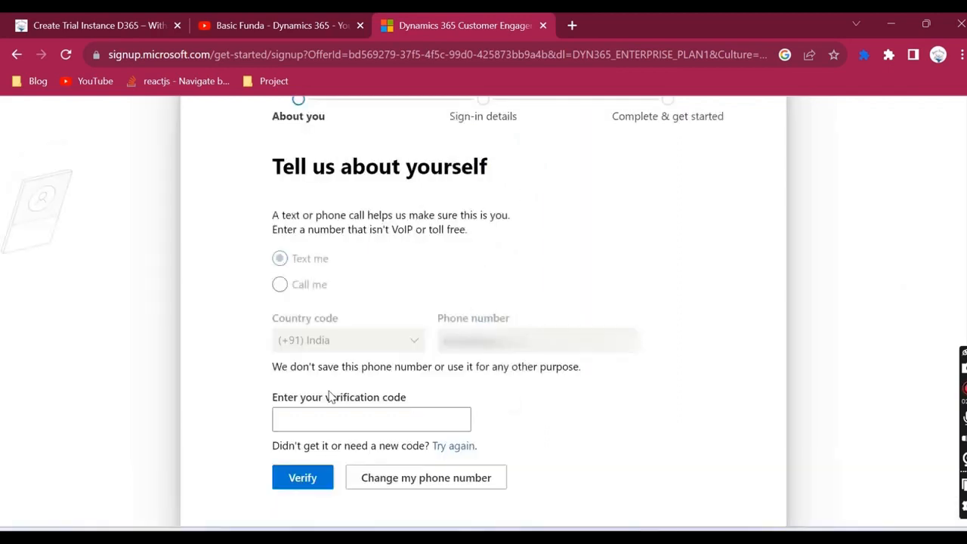
Enter the received verification code and verify the phone number.
{"action": "left_click", "coordinate": [371, 420]}
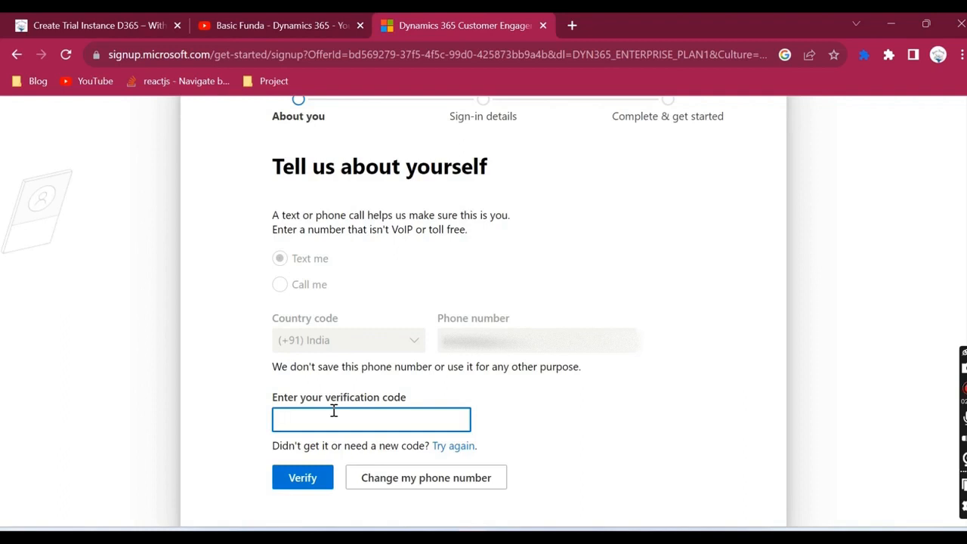
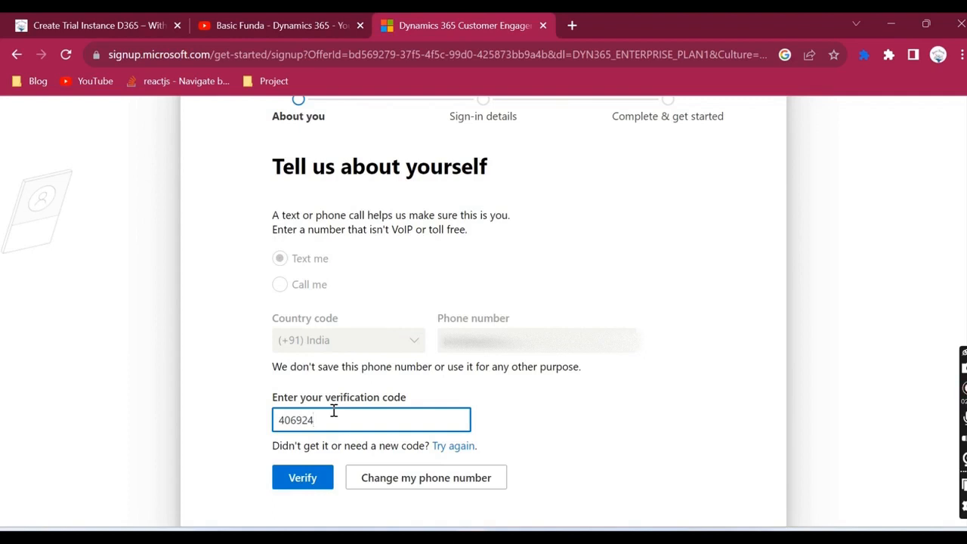
{"action": "left_click", "coordinate": [302, 477]}
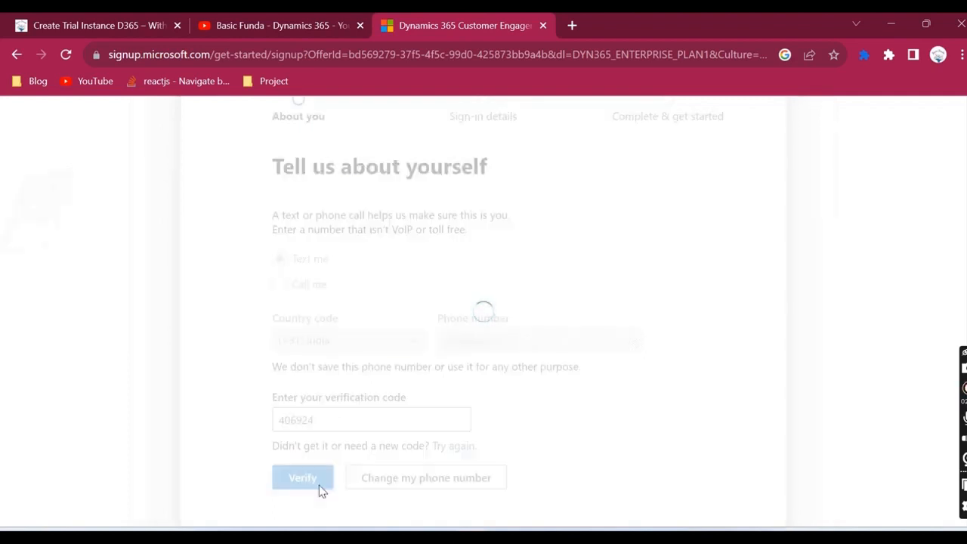
{"action": "left_click", "coordinate": [303, 477]}
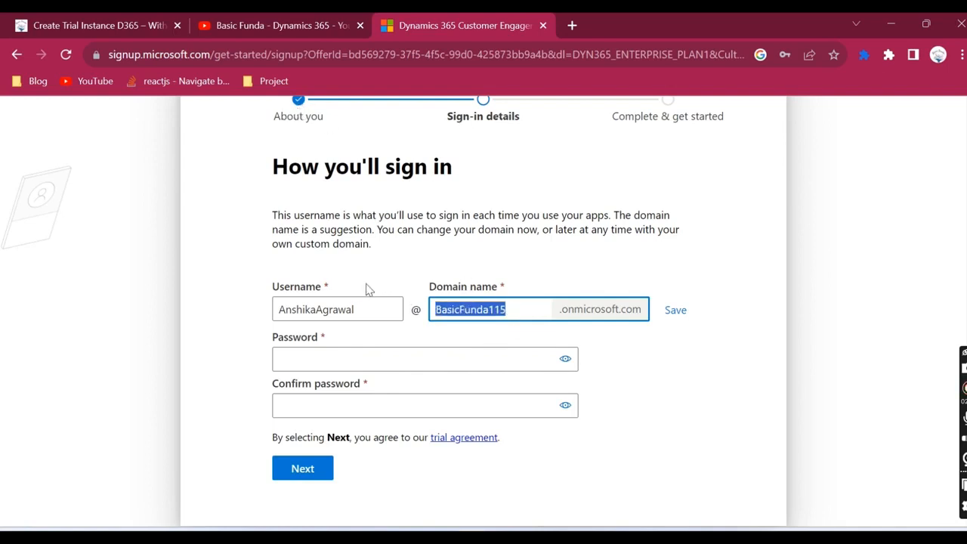
Set the username to basicfunda, enter the password and check the suggested domain's availability.
{"action": "type", "text": "basicfunda"}
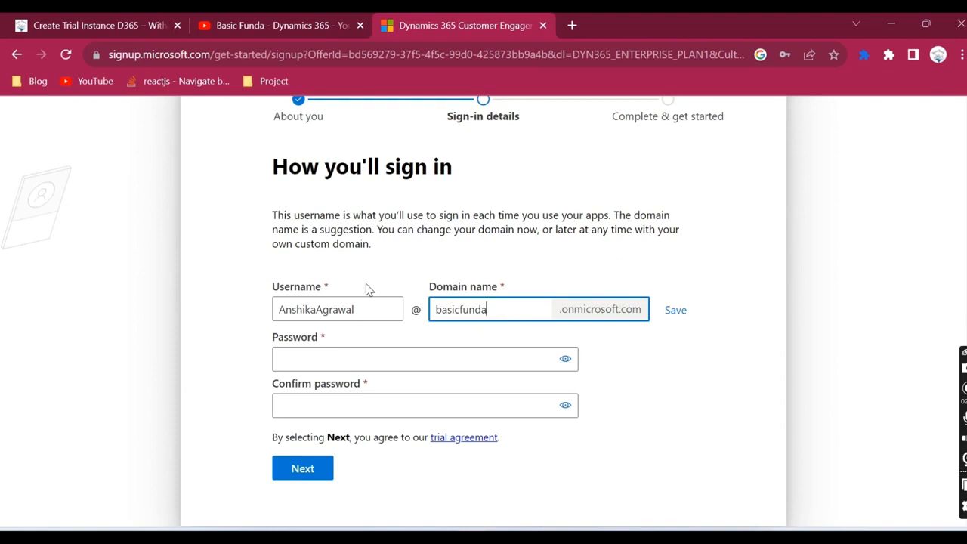
{"action": "double_click", "coordinate": [459, 308]}
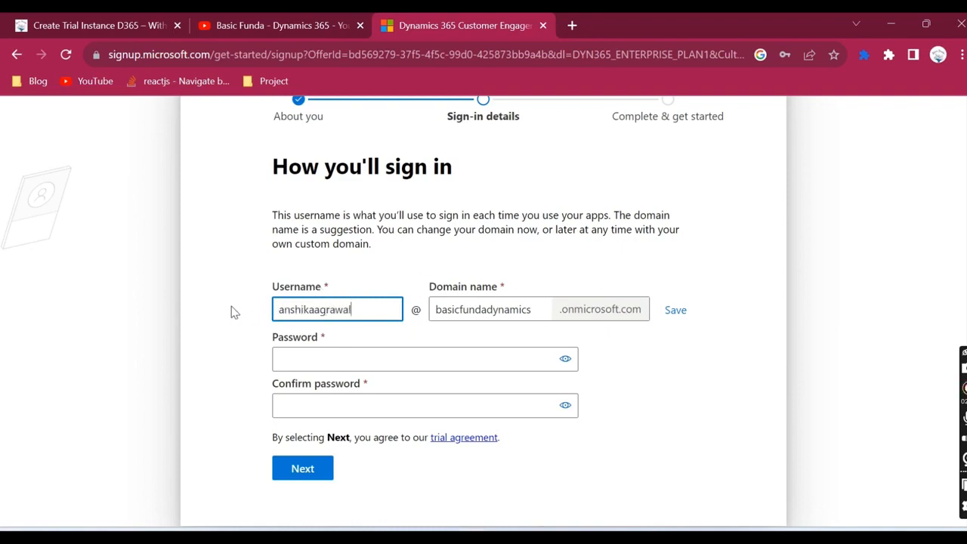
{"action": "left_click", "coordinate": [423, 358]}
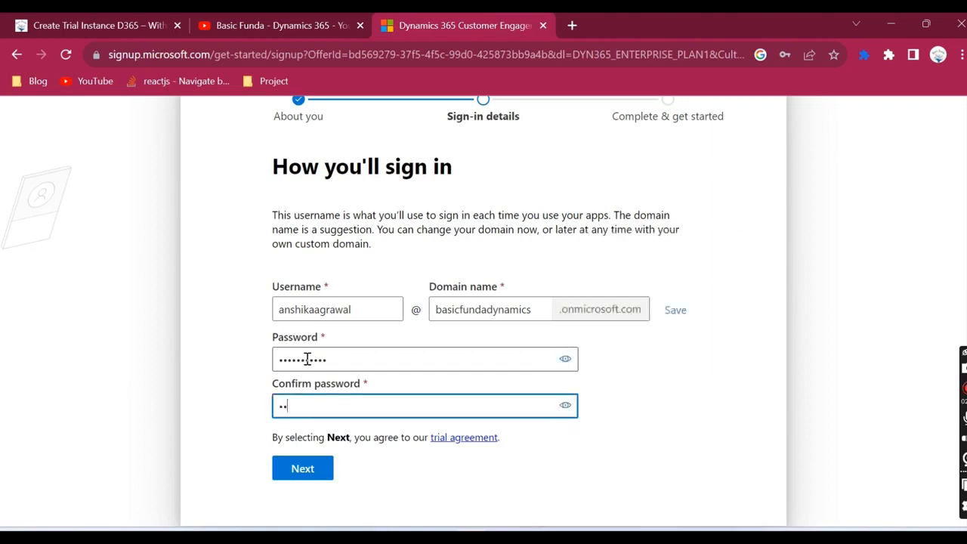
{"action": "type", "text": "password"}
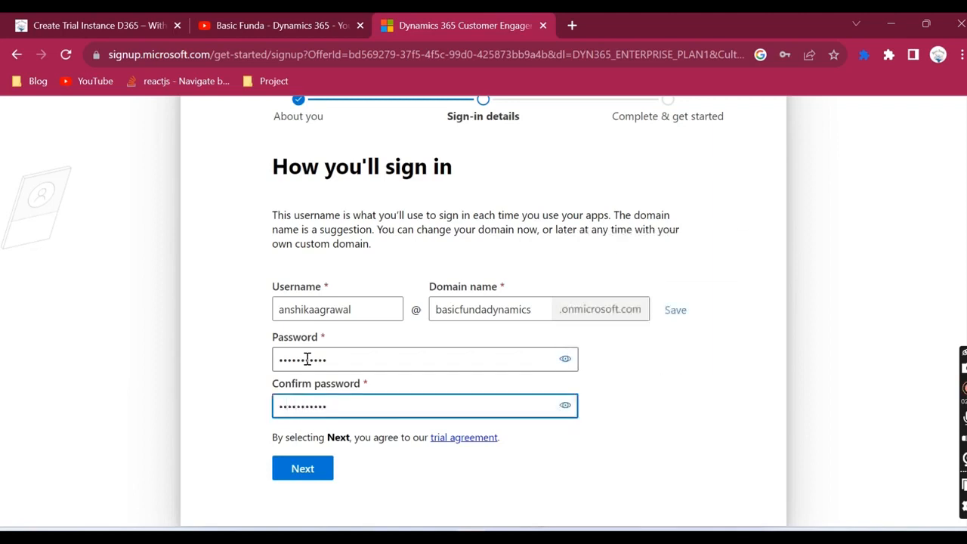
{"action": "left_click", "coordinate": [302, 469]}
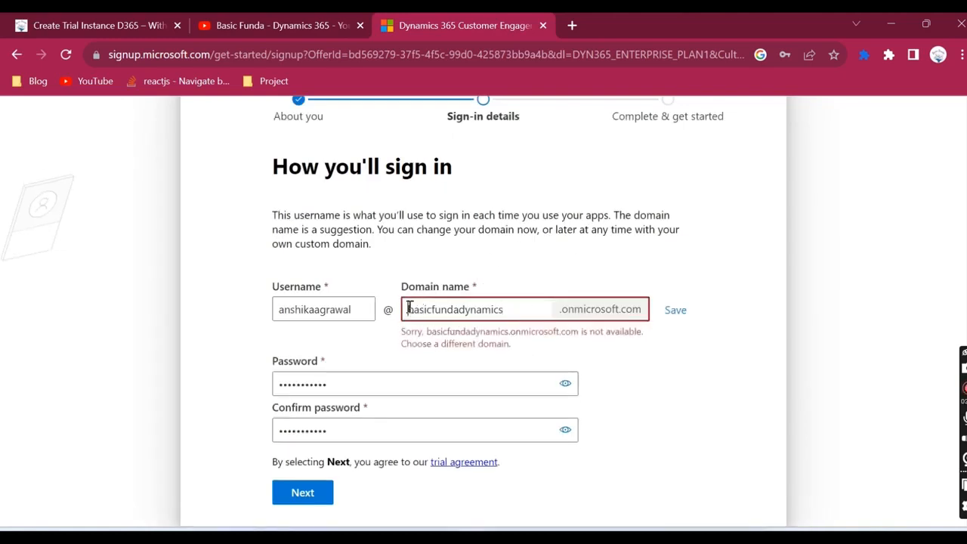
Retype the domain name through several attempts until settling on learndynamicswithbasicfunda.
{"action": "type", "text": "d"}
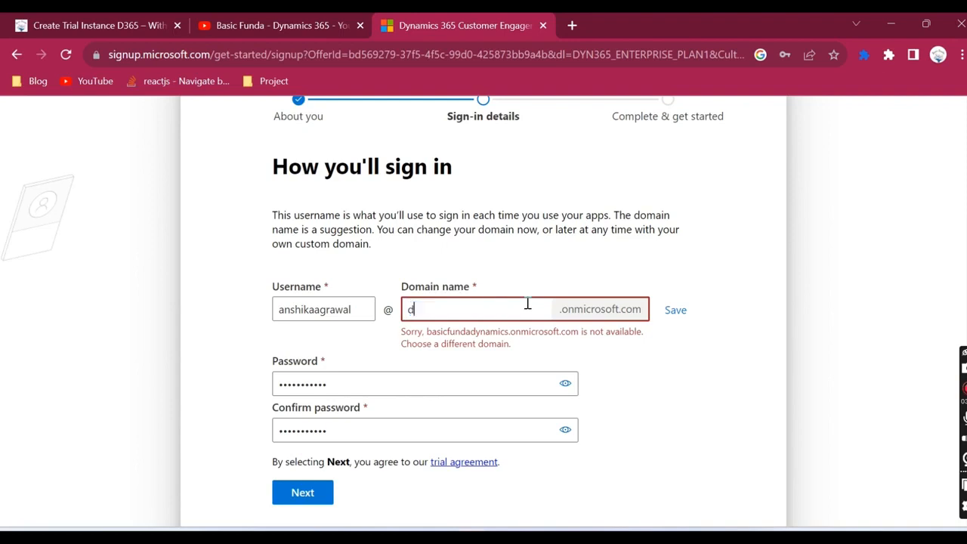
{"action": "type", "text": "dynamicsbasic"}
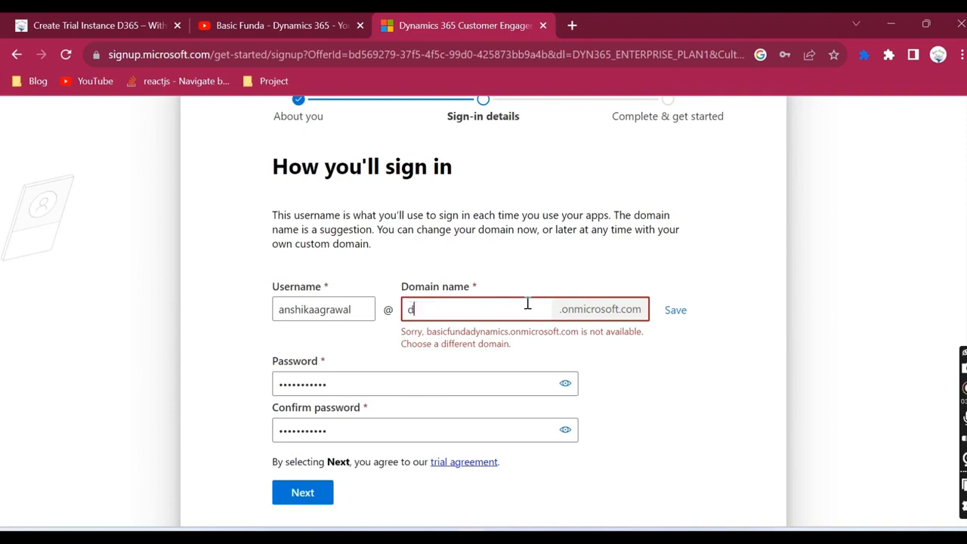
{"action": "type", "text": "ynamicswith"}
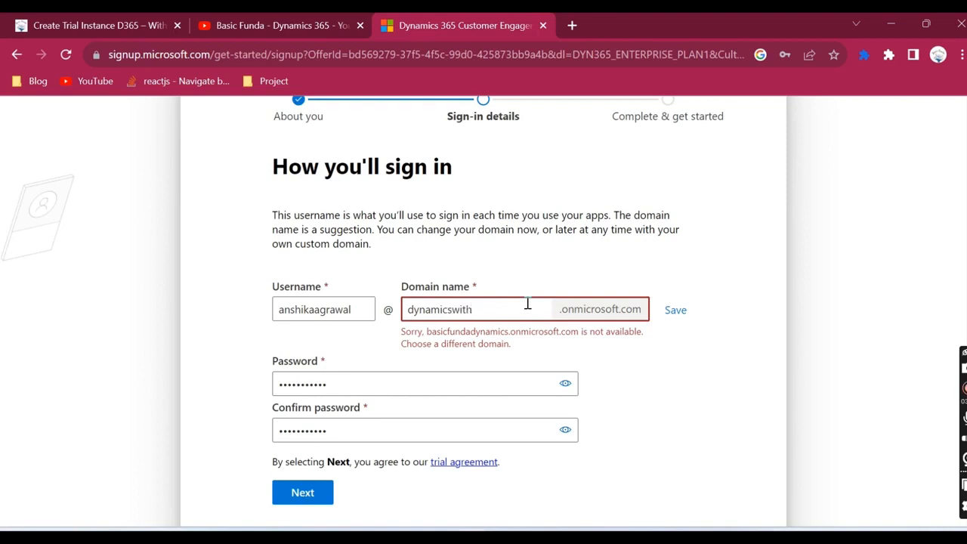
{"action": "type", "text": "basicfunda"}
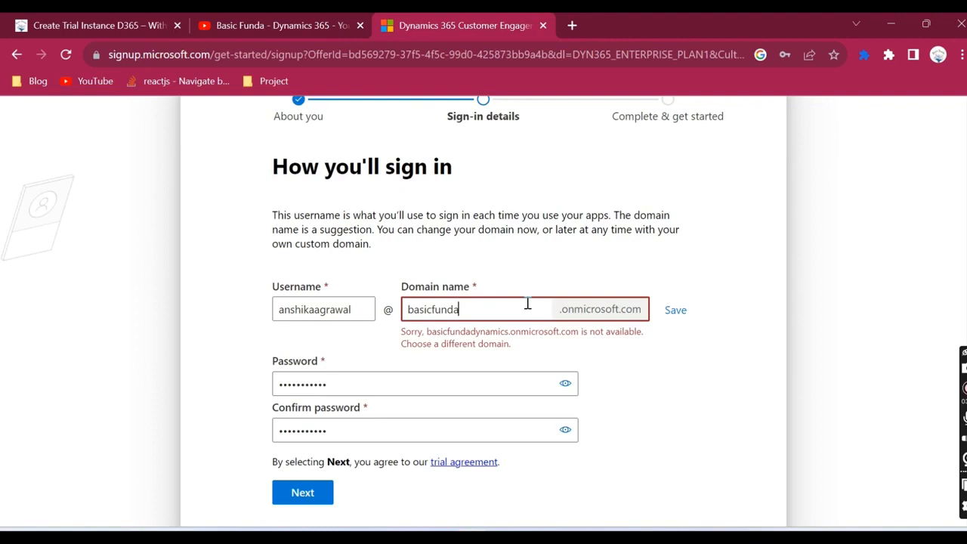
{"action": "type", "text": "dynamics"}
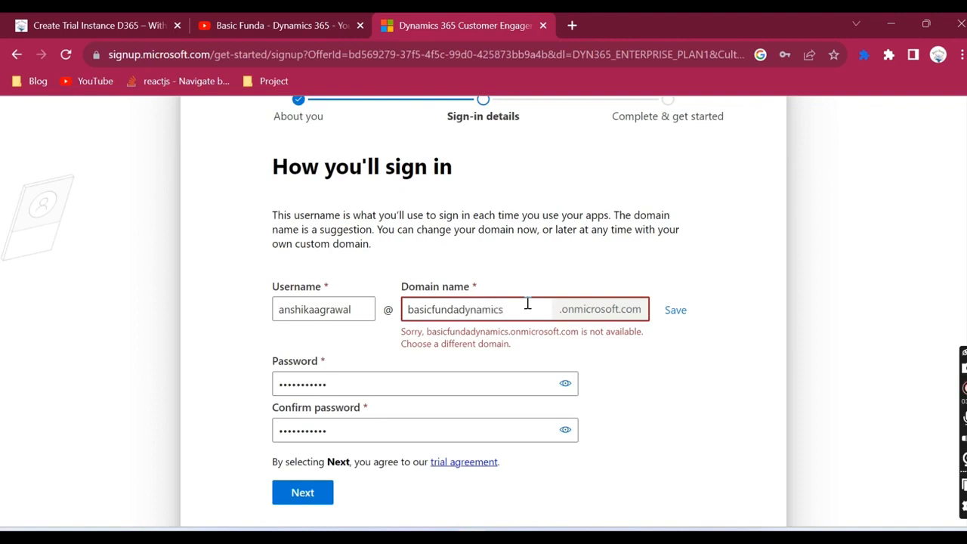
{"action": "type", "text": "29"}
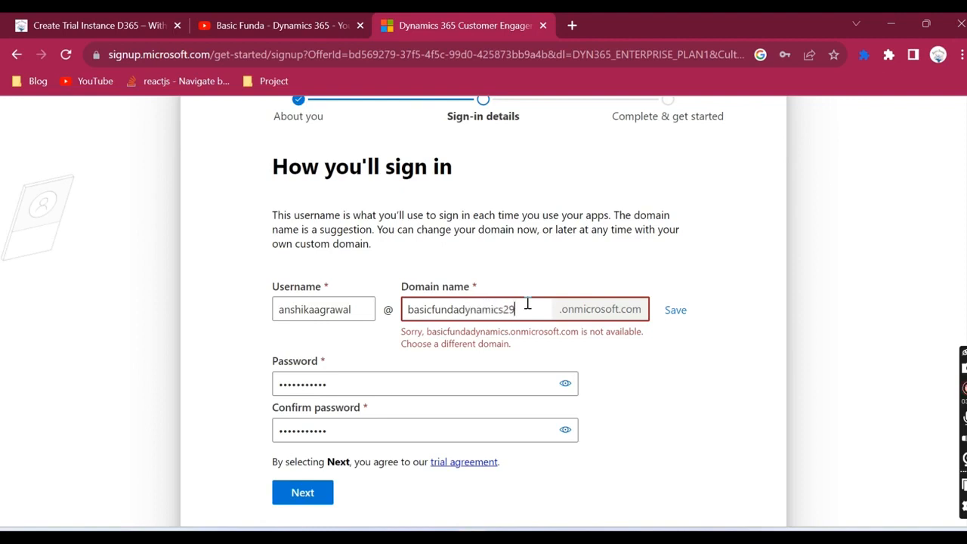
{"action": "triple_click", "coordinate": [461, 308]}
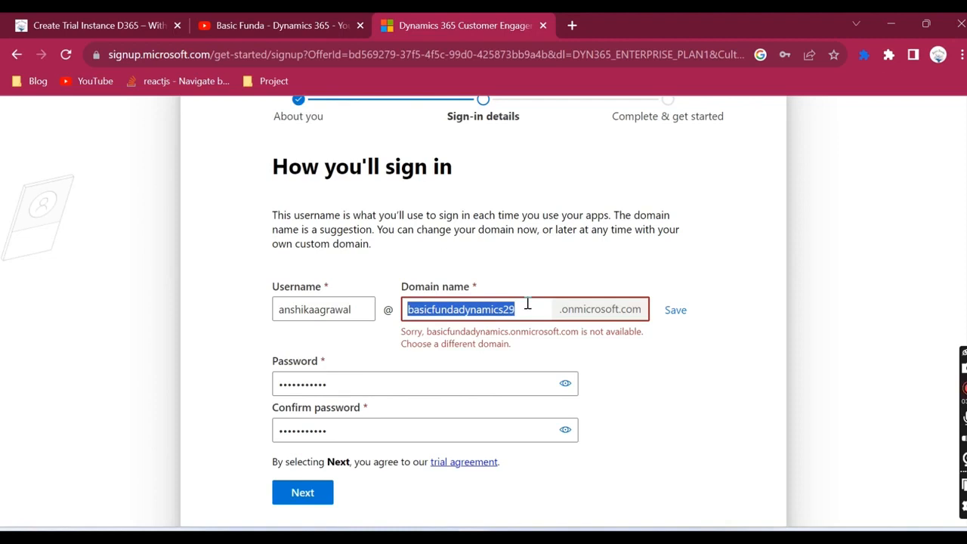
{"action": "type", "text": "learndynamicswith"}
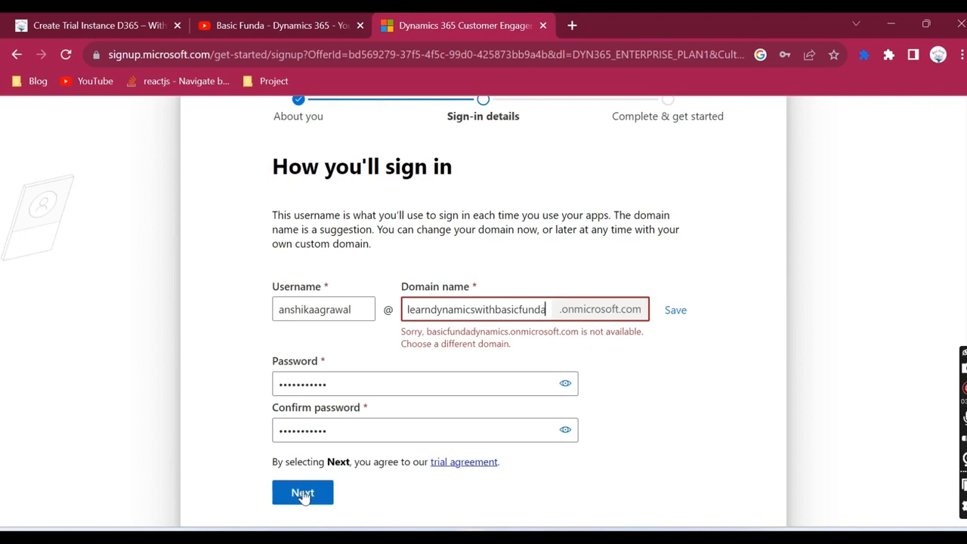
Create the trial account and review the confirmation details with order number and onmicrosoft.com username.
{"action": "left_click", "coordinate": [302, 492]}
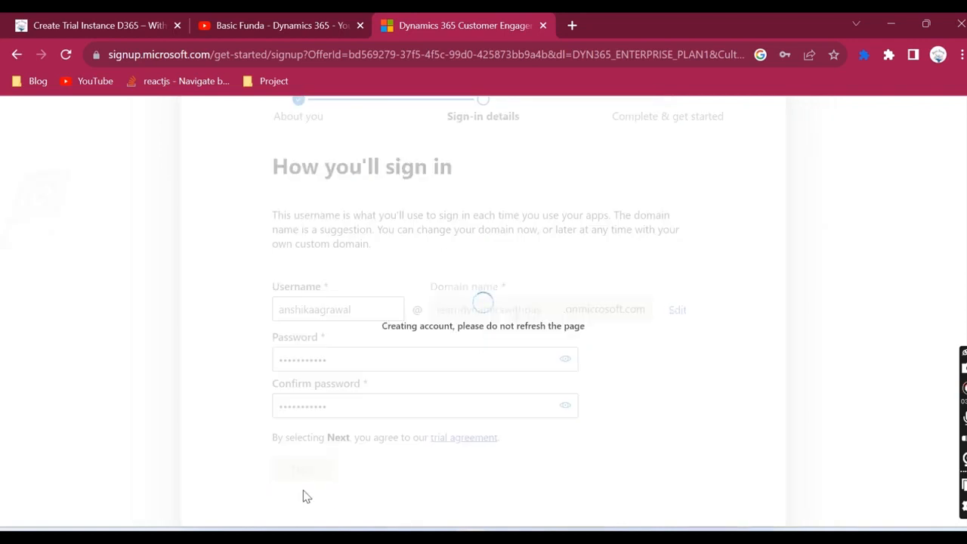
{"action": "mouse_move", "coordinate": [441, 347]}
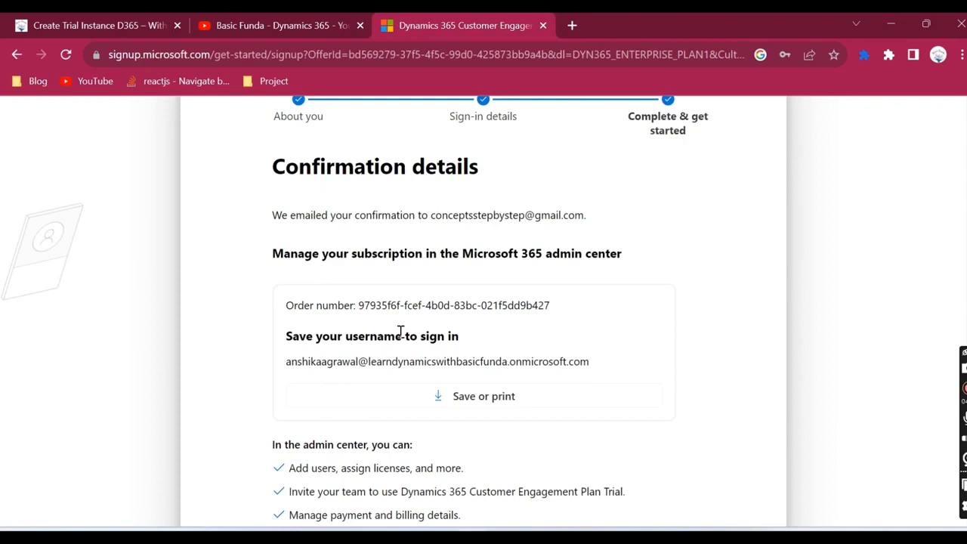
{"action": "scroll", "scroll_direction": "down", "scroll_amount": 3}
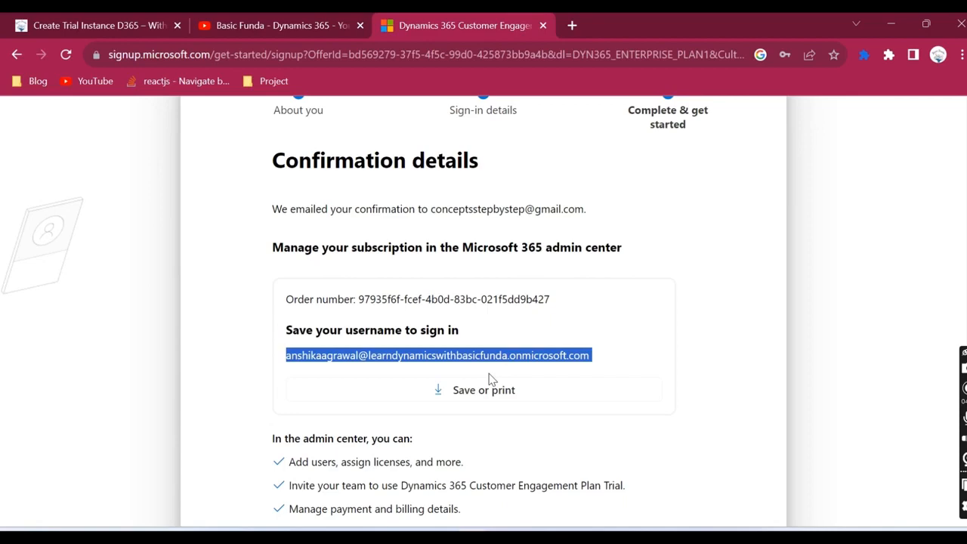
{"action": "scroll", "scroll_direction": "down", "scroll_amount": 3}
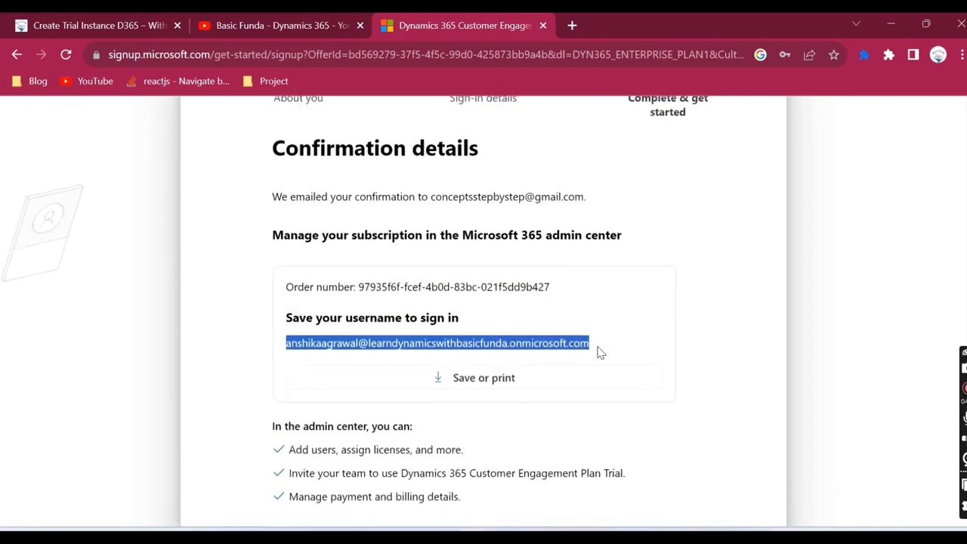
{"action": "scroll", "scroll_direction": "down", "scroll_amount": 3}
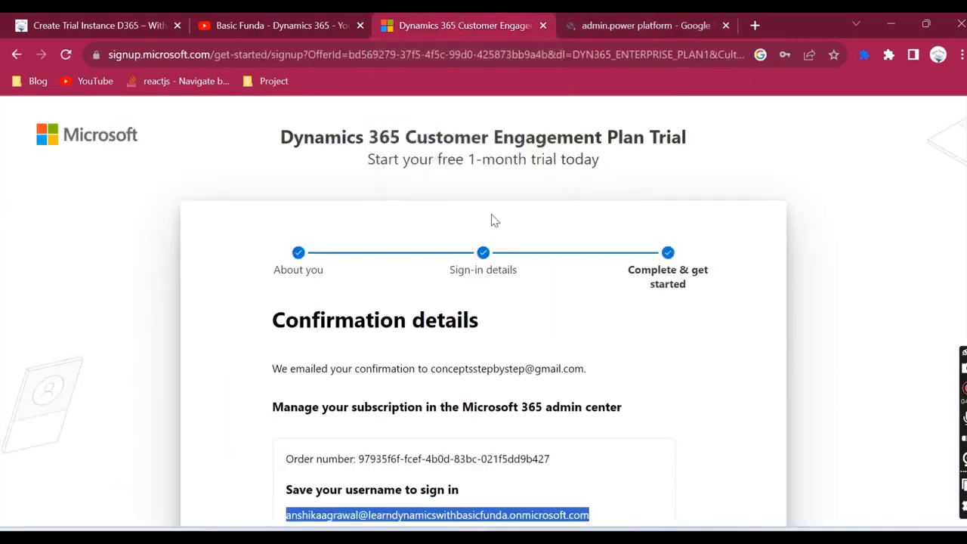
{"action": "scroll", "scroll_direction": "down", "scroll_amount": 3}
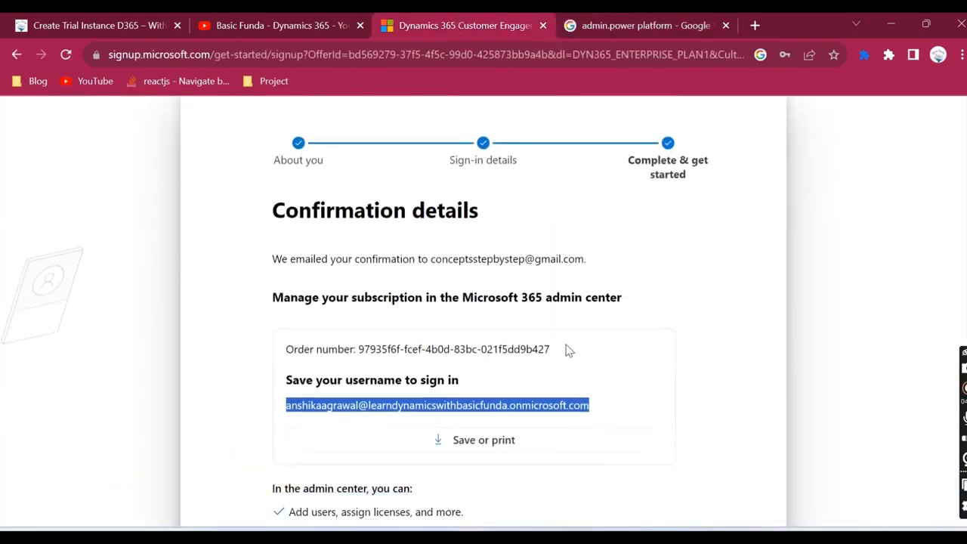
{"action": "scroll", "scroll_direction": "down", "scroll_amount": 3}
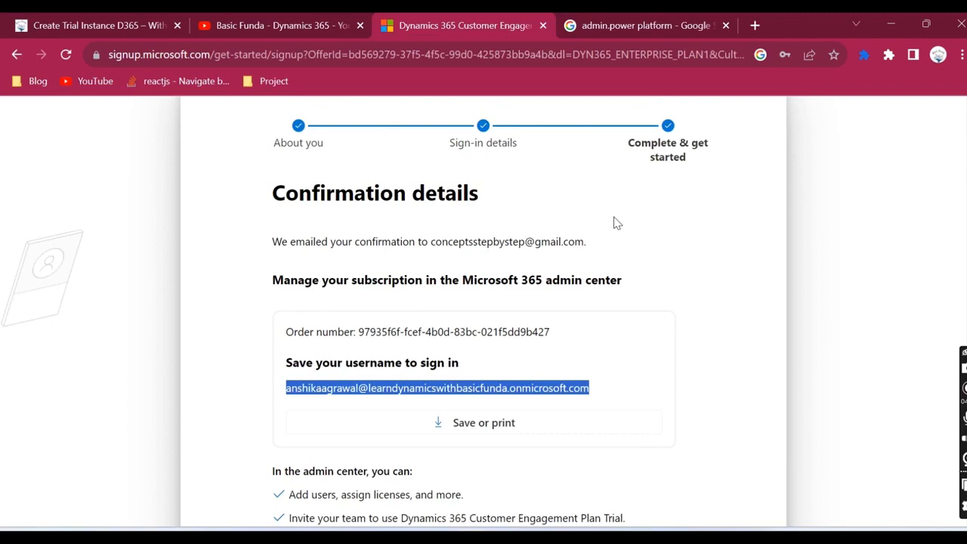
{"action": "mouse_move", "coordinate": [663, 217]}
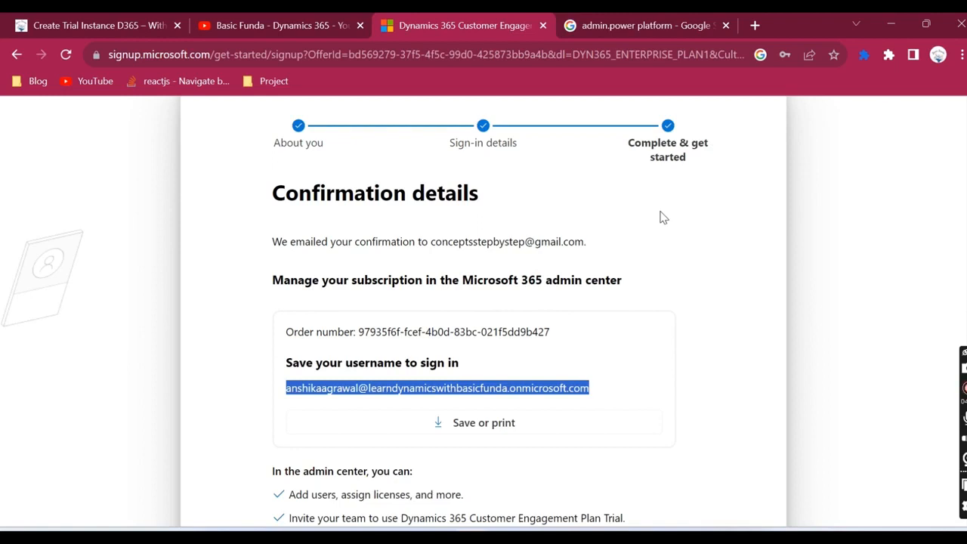
Open the Power Platform admin center and view the Environments list showing Basic Funda (default).
{"action": "left_click", "coordinate": [647, 24]}
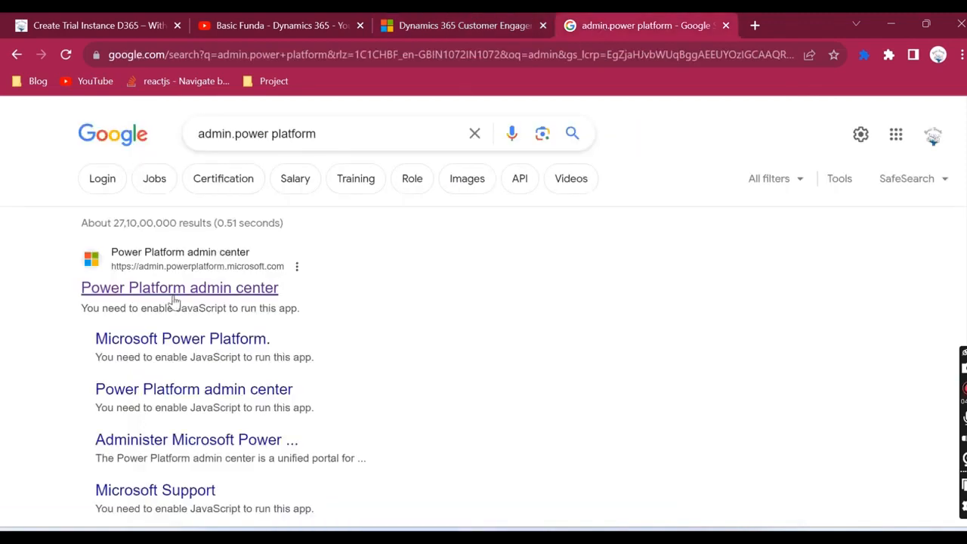
{"action": "left_click", "coordinate": [179, 287]}
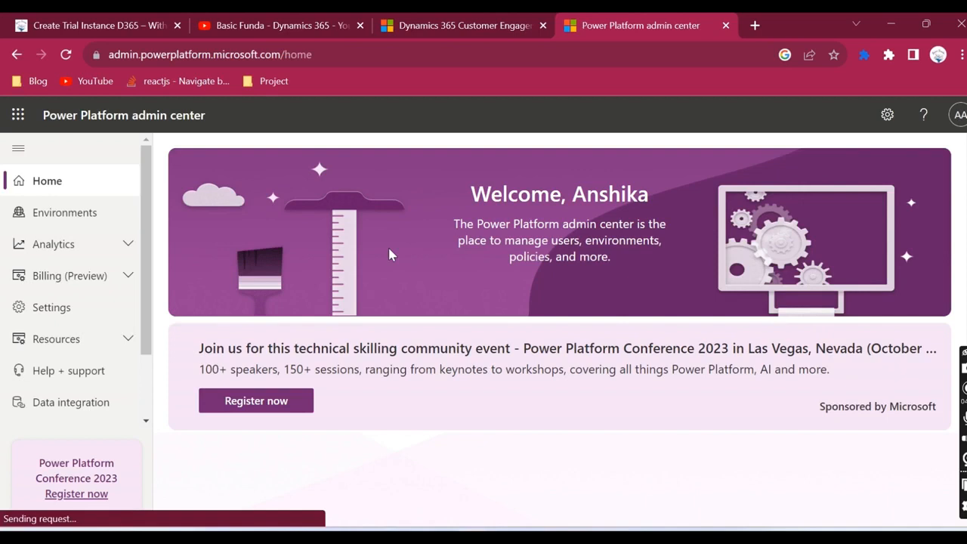
{"action": "left_click", "coordinate": [67, 211]}
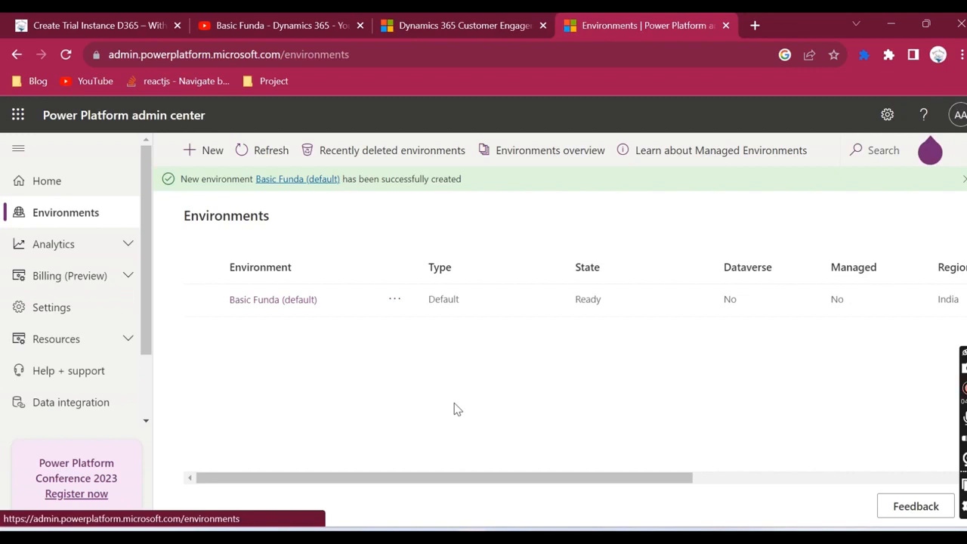
{"action": "mouse_move", "coordinate": [295, 311]}
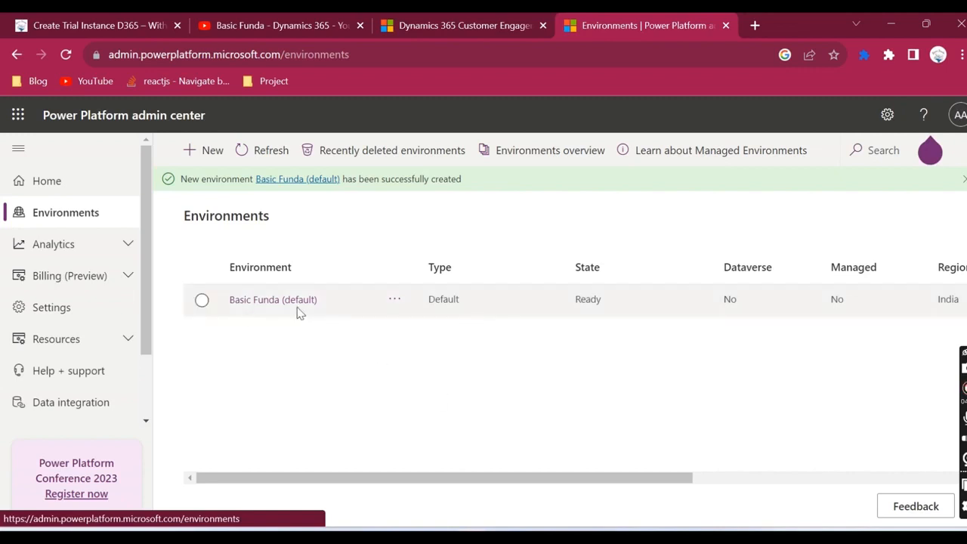
{"action": "mouse_move", "coordinate": [341, 319]}
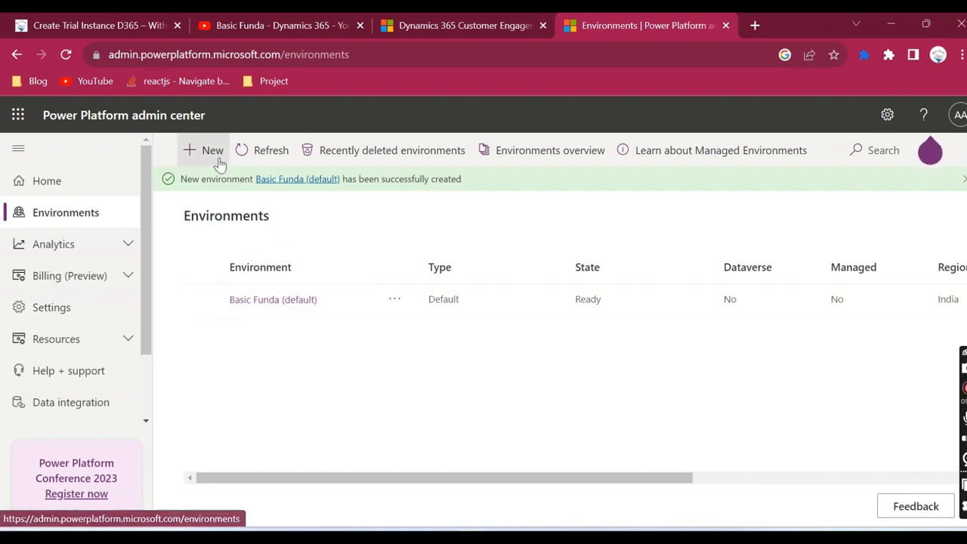
Start a new environment named Dev of type Trial with Dataverse on, then return to the blog article.
{"action": "left_click", "coordinate": [212, 149]}
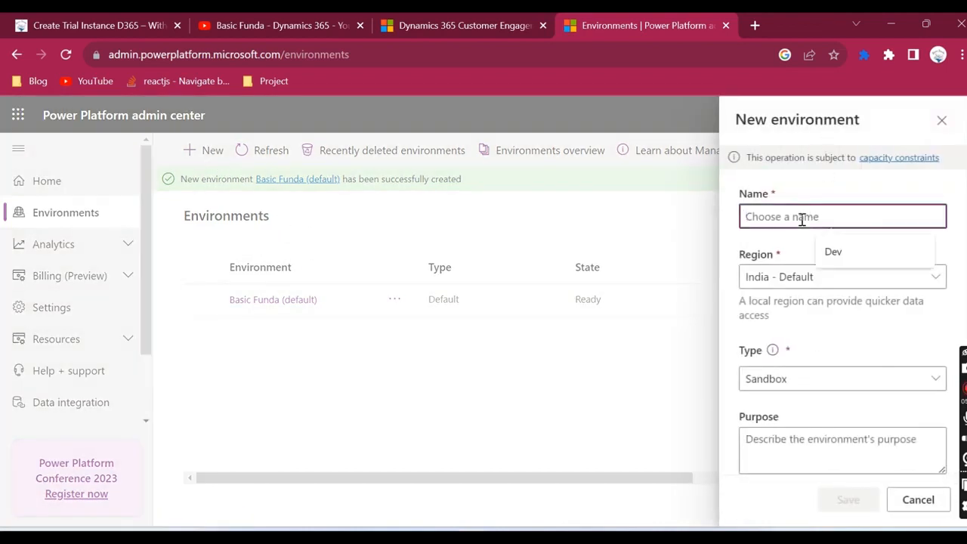
{"action": "type", "text": "Dev"}
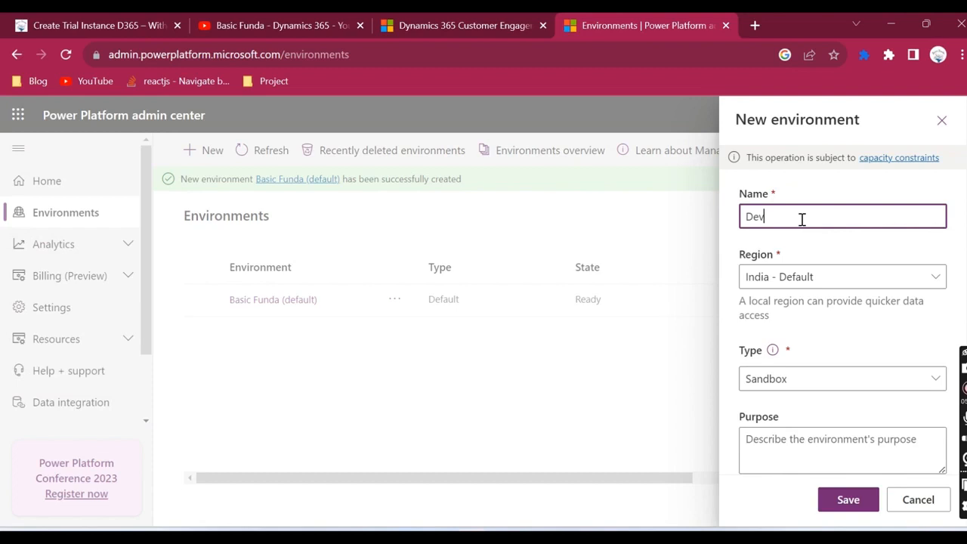
{"action": "scroll", "scroll_direction": "down", "scroll_amount": 3}
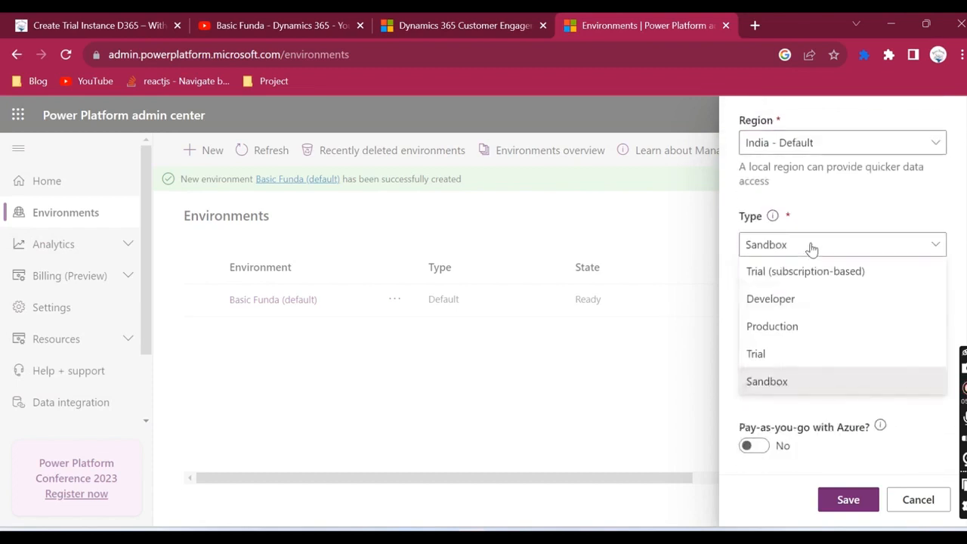
{"action": "left_click", "coordinate": [756, 354]}
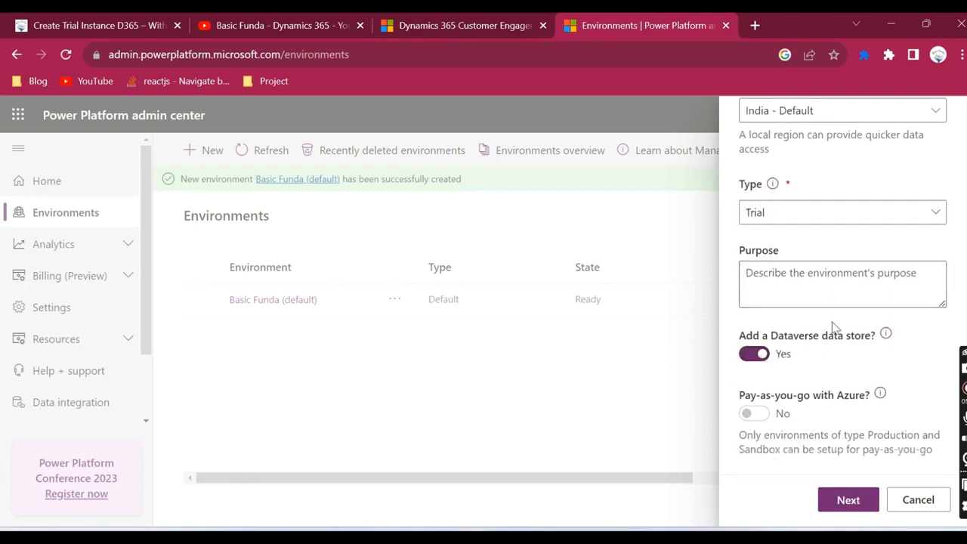
{"action": "double_click", "coordinate": [795, 336]}
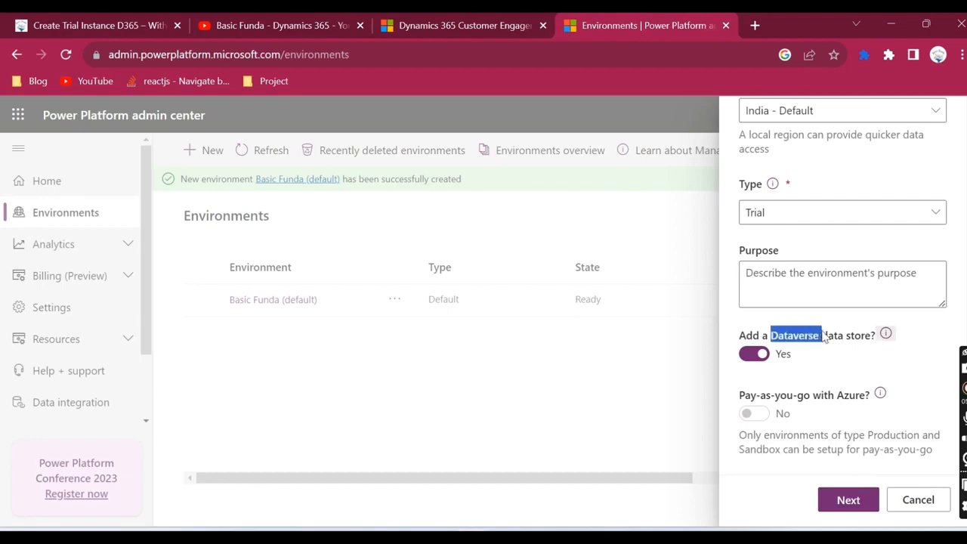
{"action": "mouse_move", "coordinate": [253, 106]}
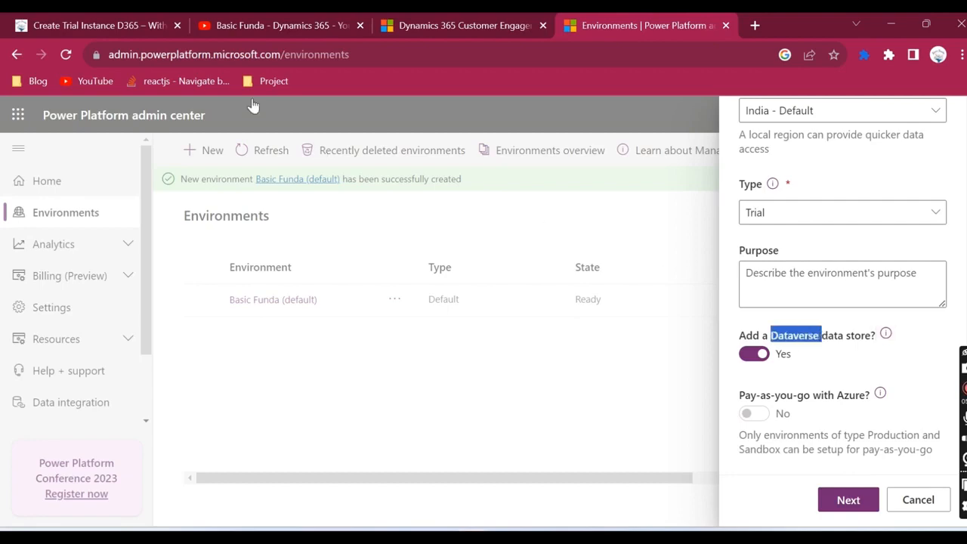
{"action": "left_click", "coordinate": [90, 25]}
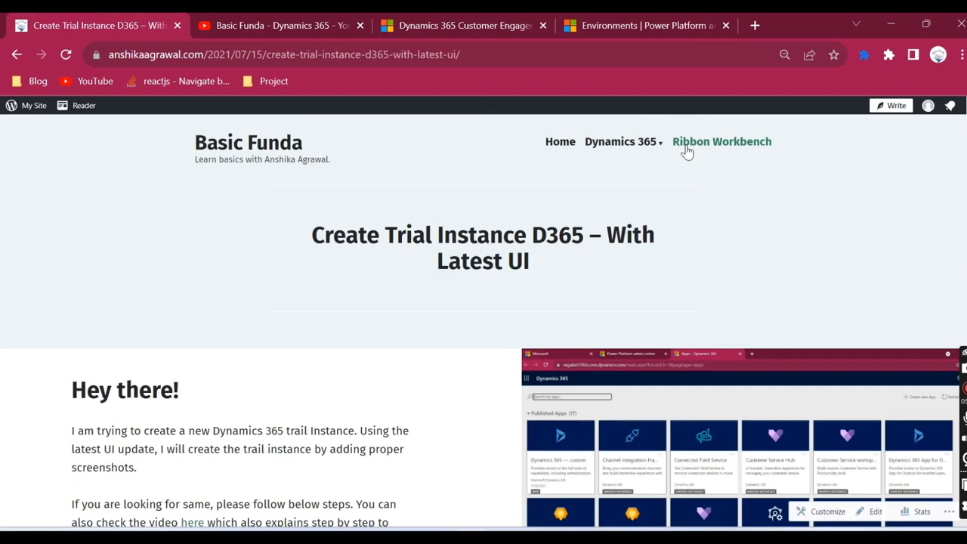
View the blog's Dataverse articles under Dynamics 365, then return to the Power Platform admin center.
{"action": "left_click", "coordinate": [619, 142]}
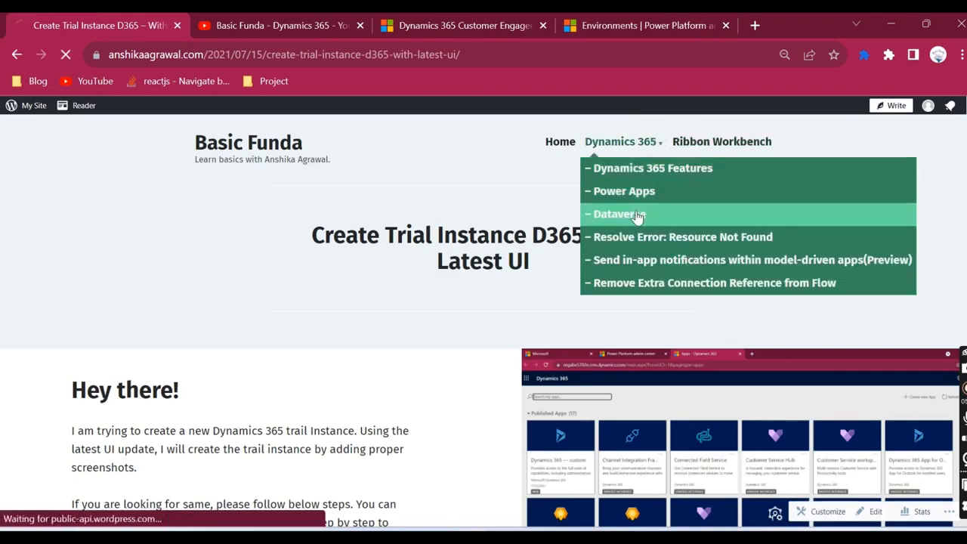
{"action": "left_click", "coordinate": [614, 215]}
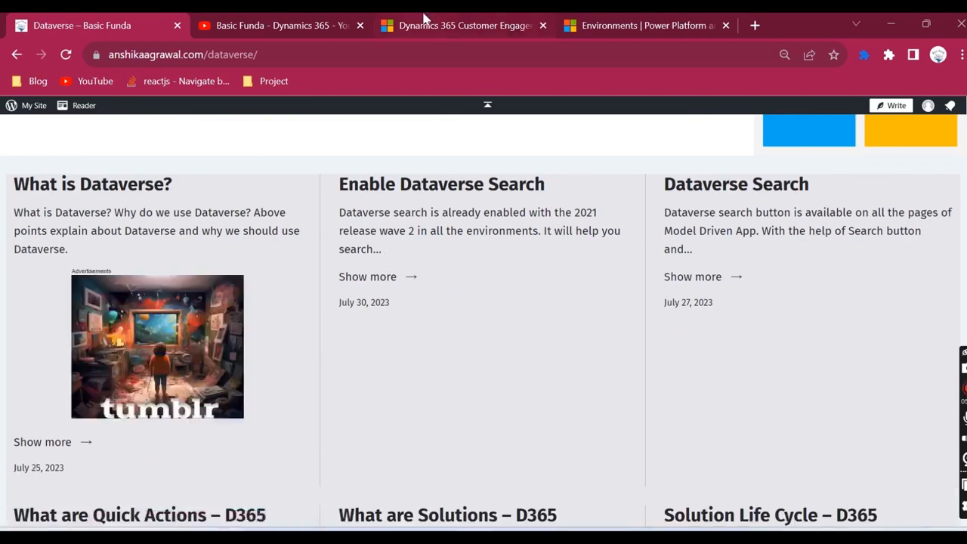
{"action": "left_click", "coordinate": [462, 24]}
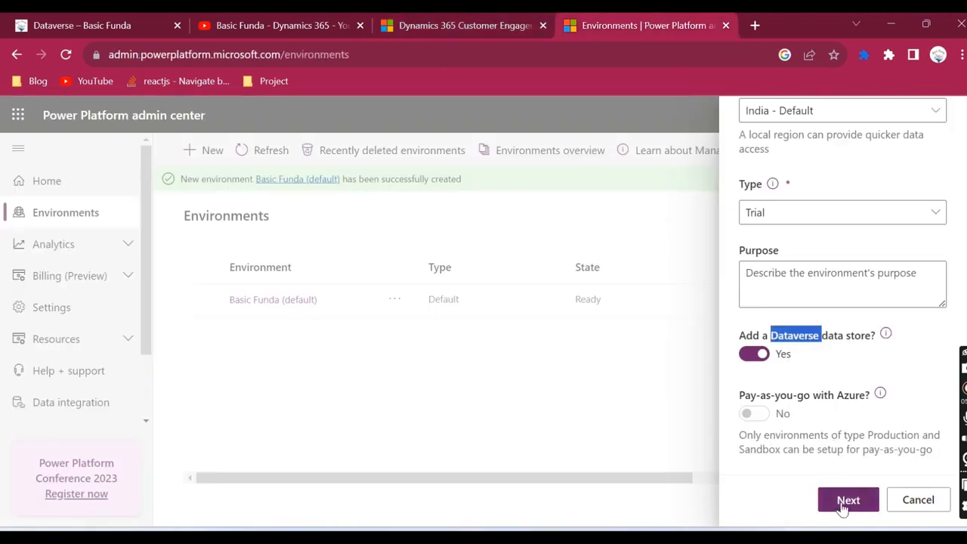
Keep English (United States) and INR, security group None, and save the Dev environment.
{"action": "left_click", "coordinate": [847, 498]}
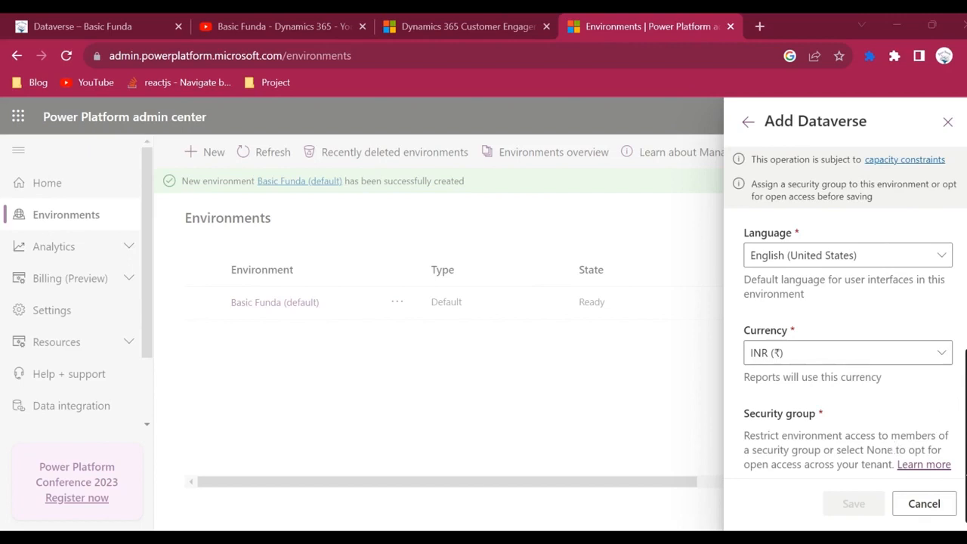
{"action": "scroll", "scroll_direction": "down", "scroll_amount": 3}
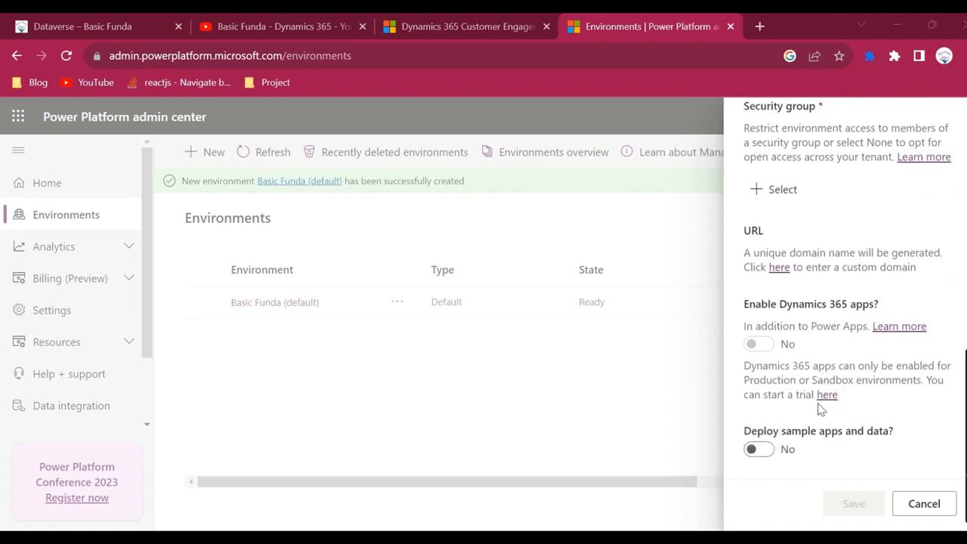
{"action": "scroll", "scroll_direction": "up", "scroll_amount": 3}
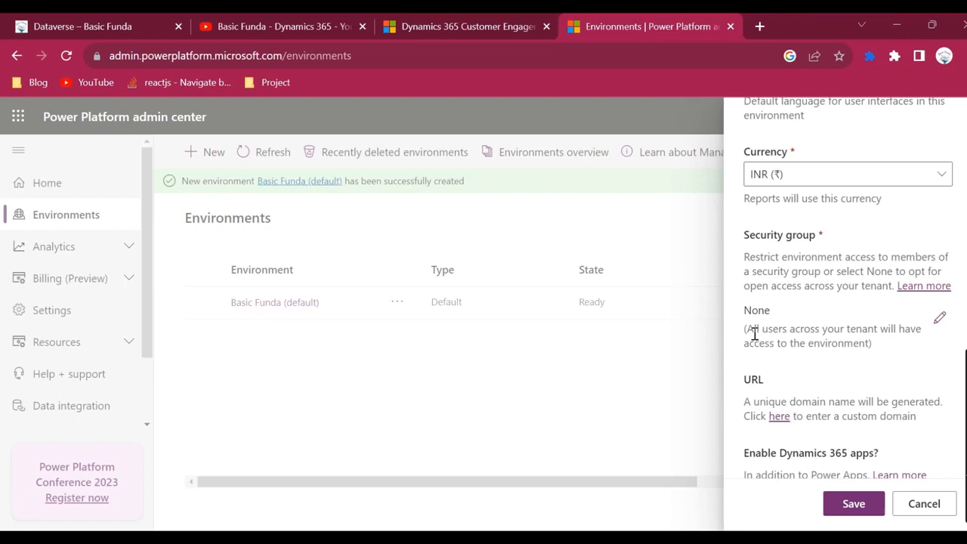
{"action": "mouse_move", "coordinate": [747, 359]}
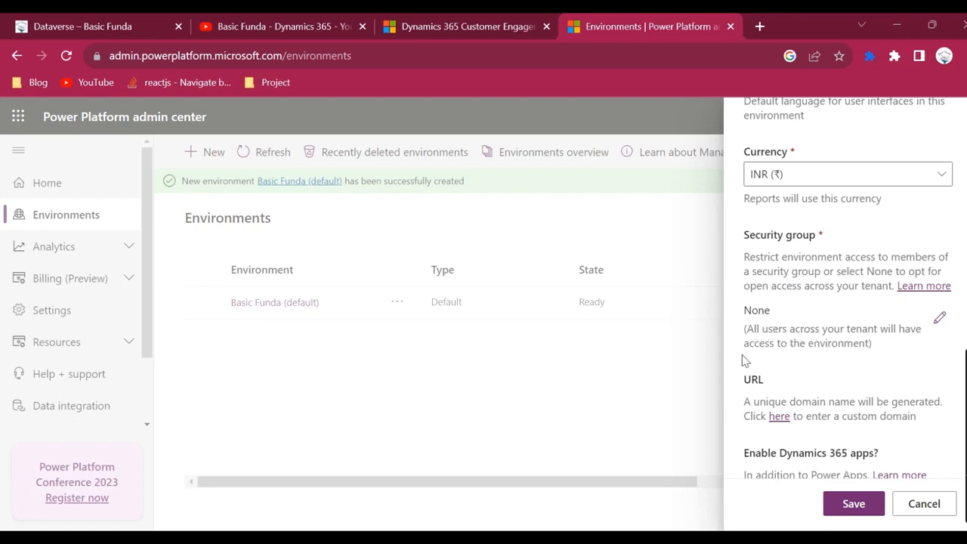
{"action": "scroll", "scroll_direction": "down", "scroll_amount": 3}
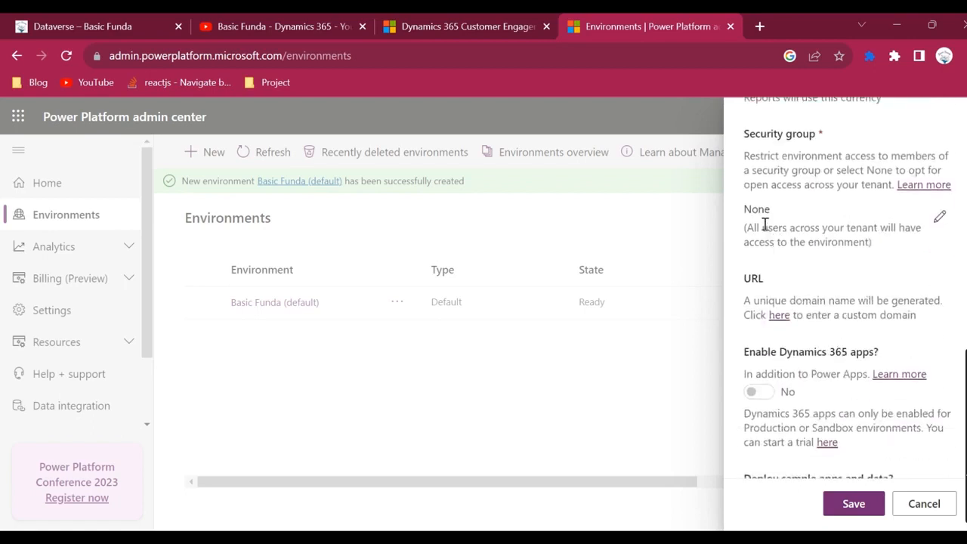
{"action": "scroll", "scroll_direction": "down", "scroll_amount": 3}
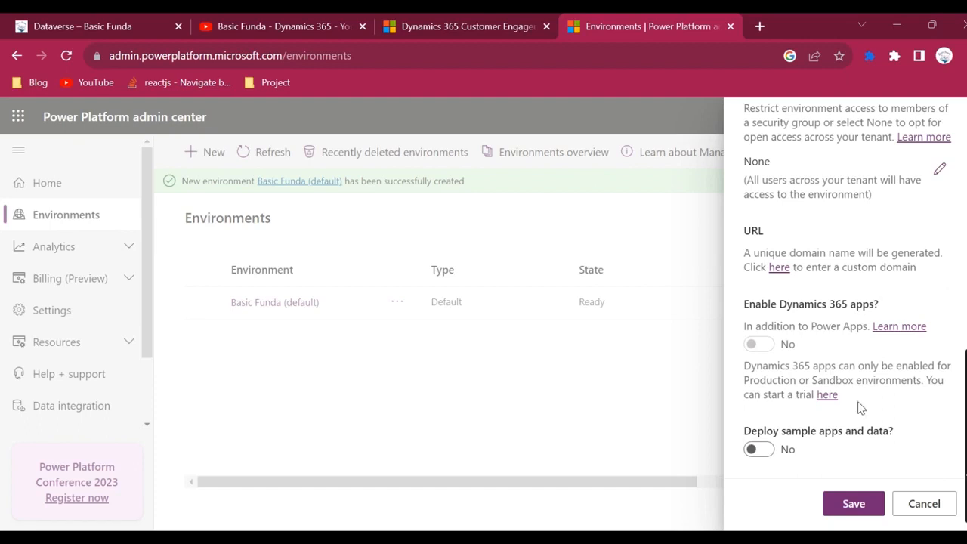
{"action": "left_click", "coordinate": [852, 504]}
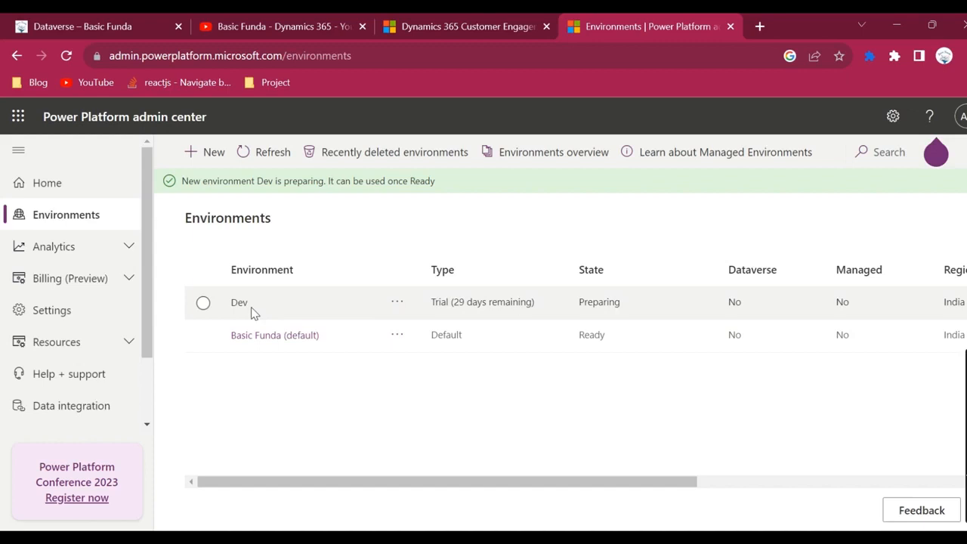
{"action": "mouse_move", "coordinate": [317, 194]}
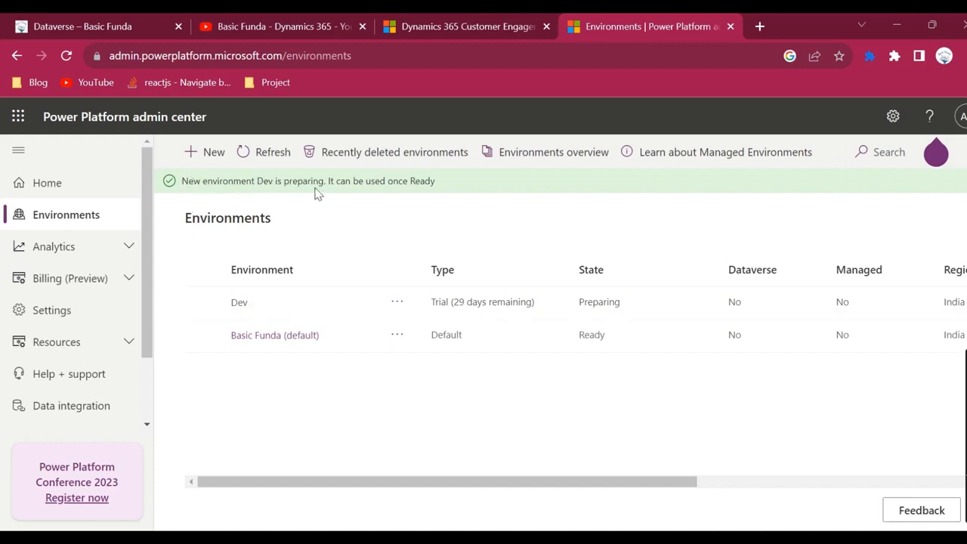
{"action": "mouse_move", "coordinate": [393, 195]}
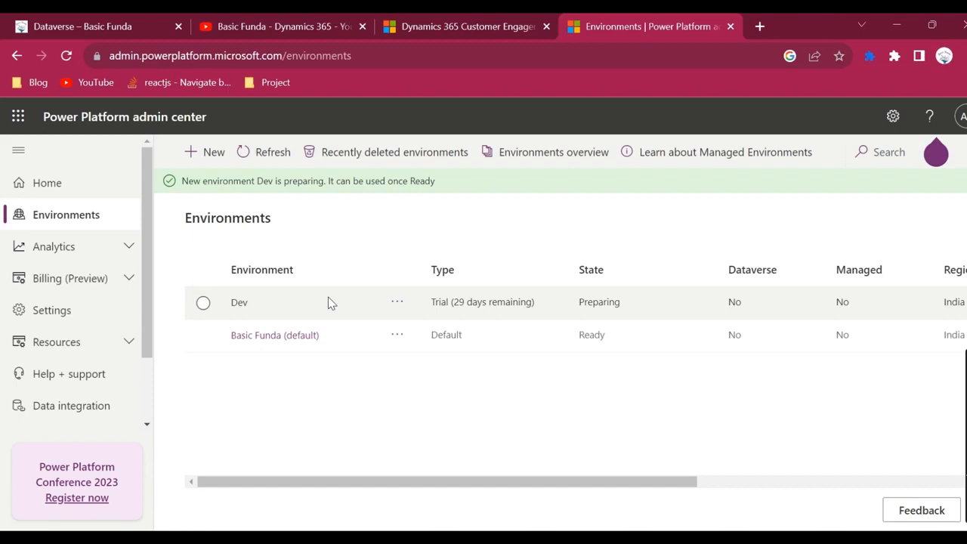
Refresh the Environments list until Dev changes from Preparing to Ready.
{"action": "left_click", "coordinate": [272, 151]}
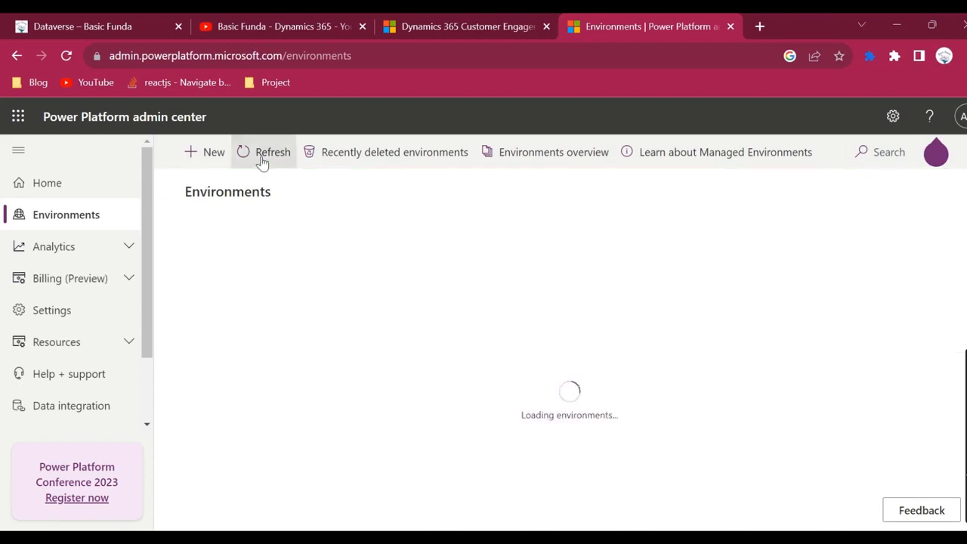
{"action": "left_click", "coordinate": [272, 151]}
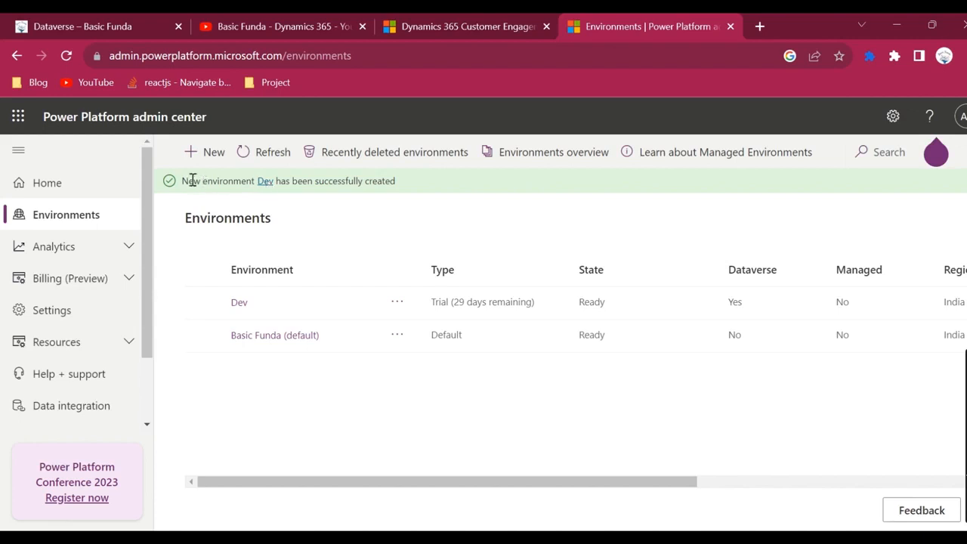
{"action": "left_click", "coordinate": [204, 302]}
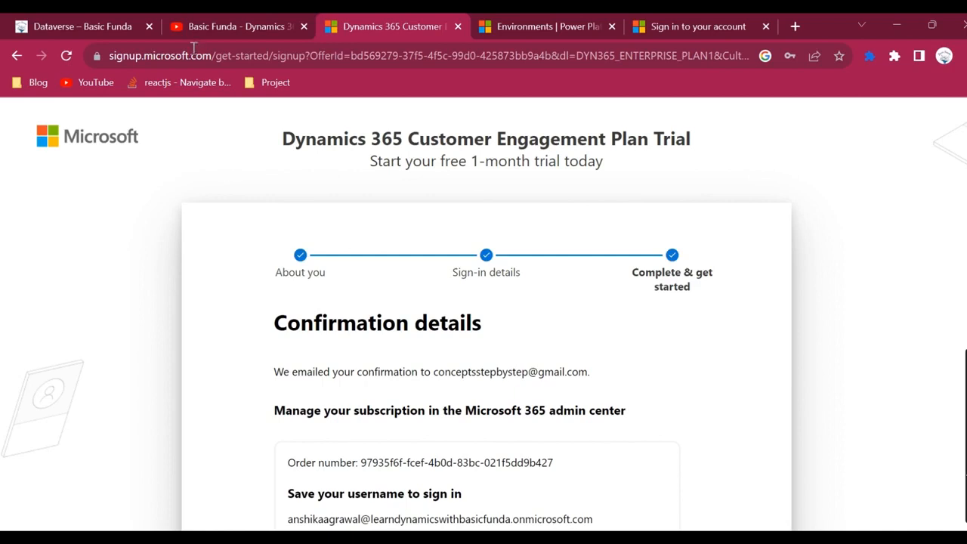
Revisit the YouTube channel, then return to the blog's Dataverse page scrolled to the top.
{"action": "left_click", "coordinate": [239, 26]}
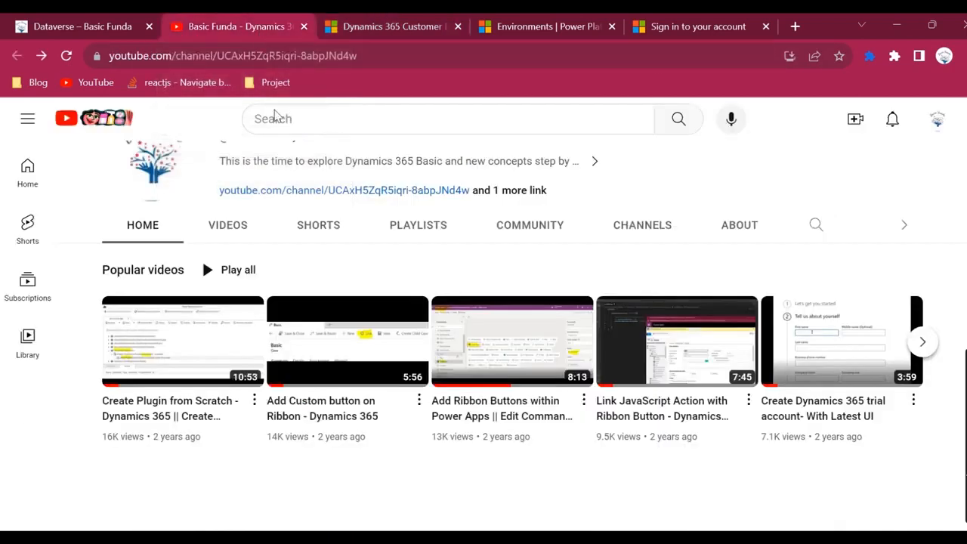
{"action": "mouse_move", "coordinate": [284, 271]}
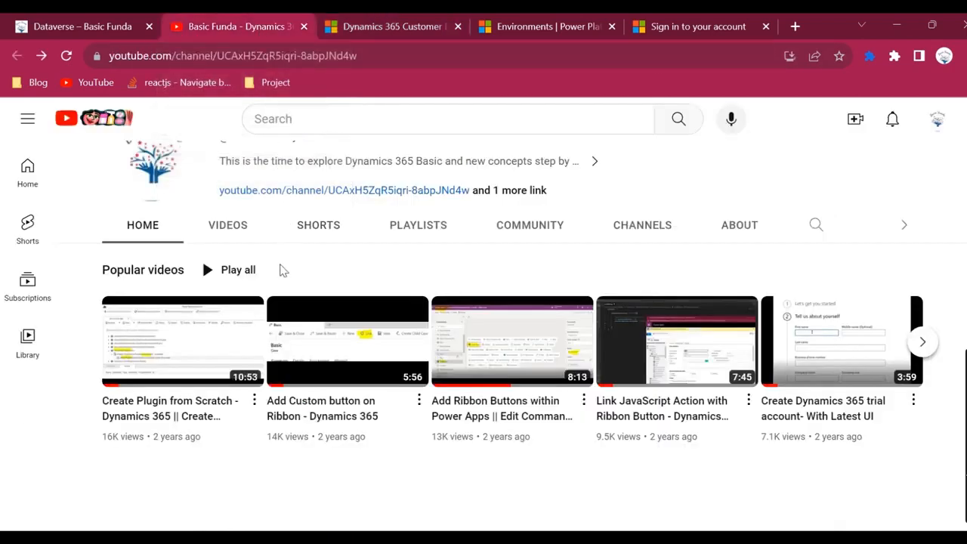
{"action": "left_click", "coordinate": [75, 27]}
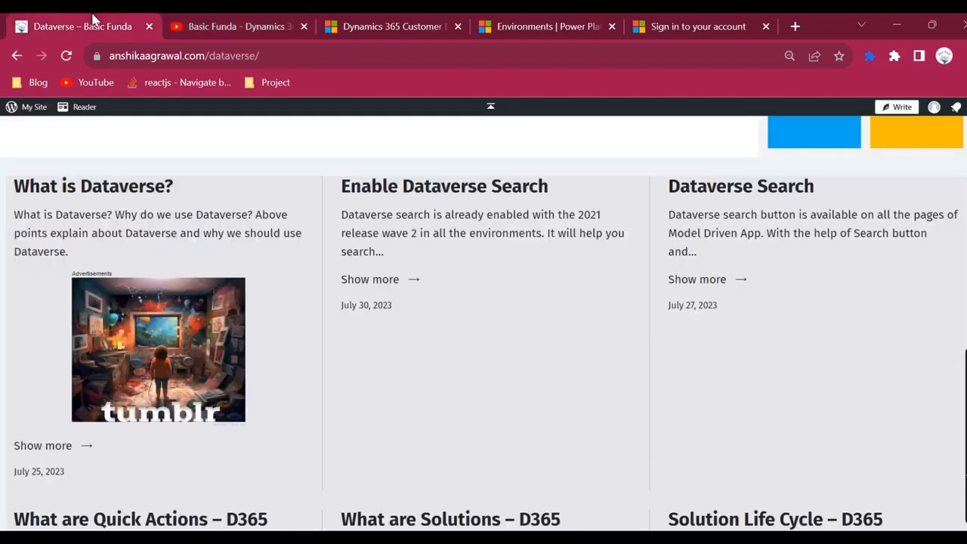
{"action": "scroll", "scroll_direction": "up", "scroll_amount": 3}
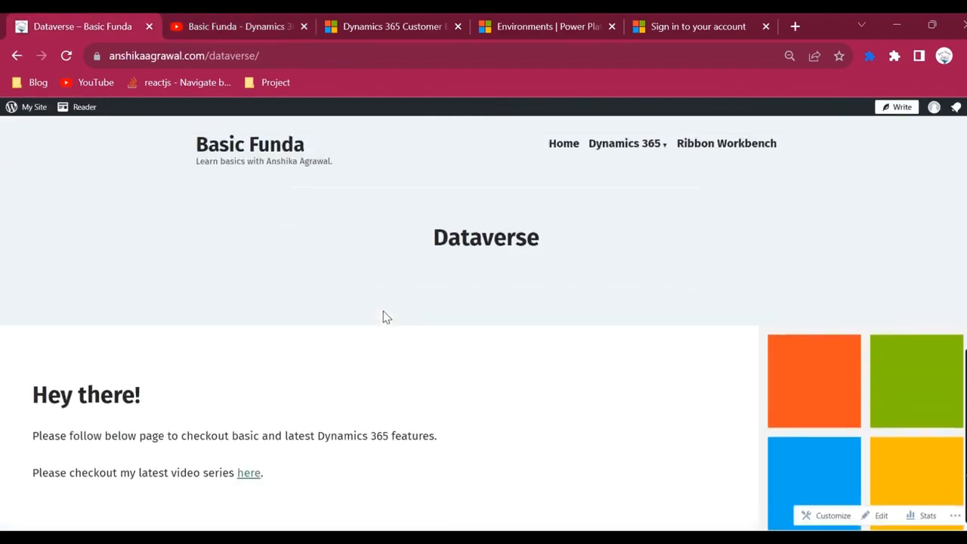
{"action": "mouse_move", "coordinate": [483, 316]}
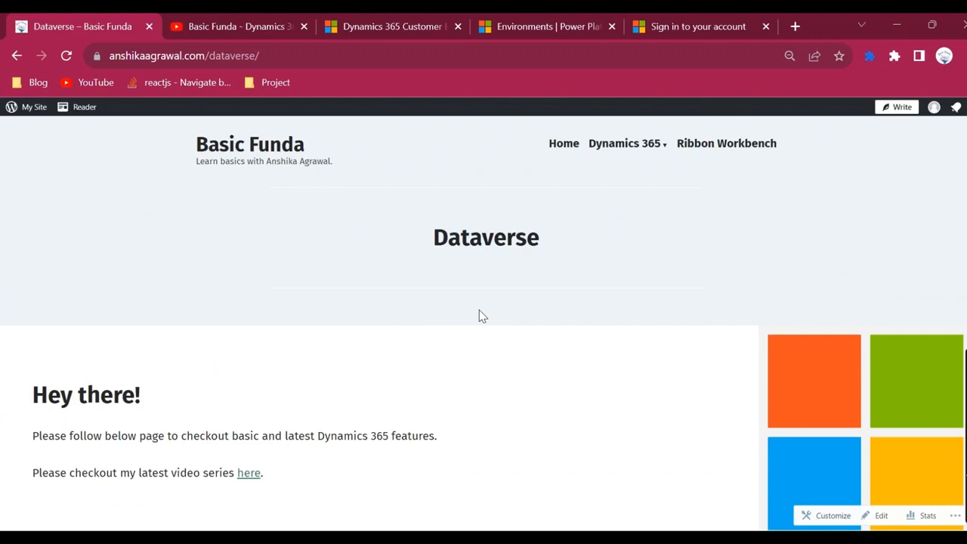